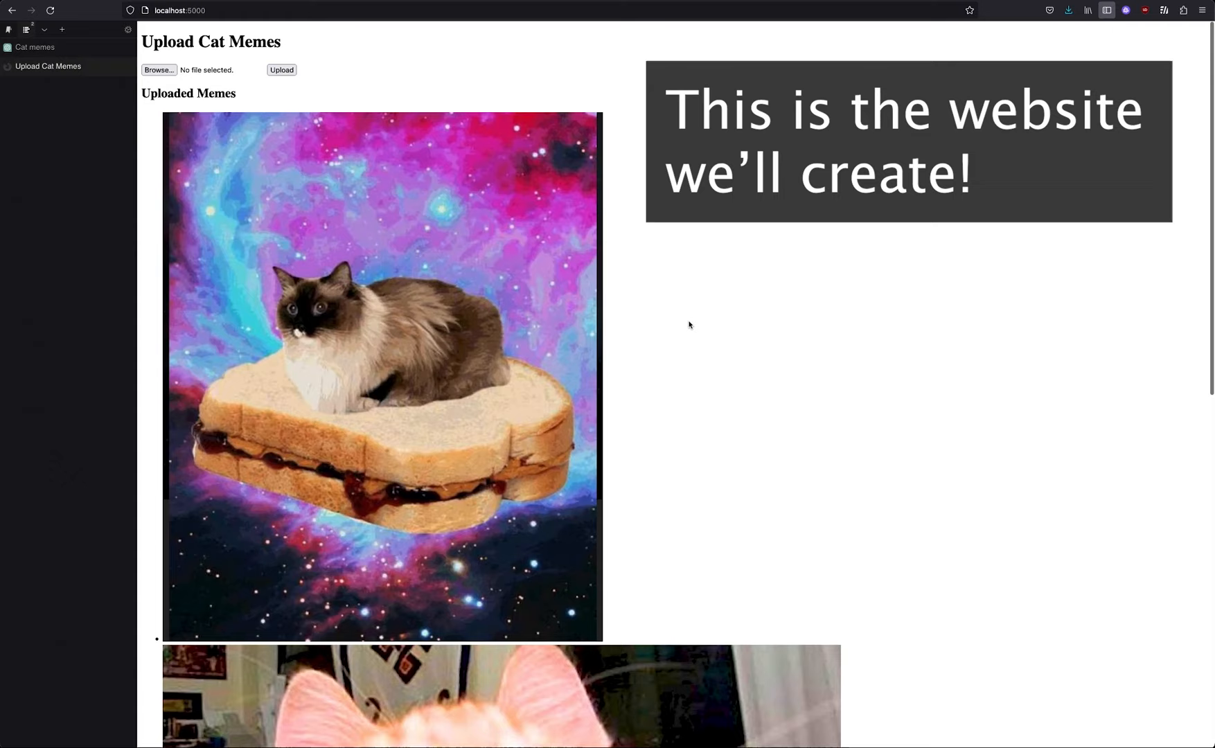
{"action": "mouse_move", "coordinate": [877, 539]}
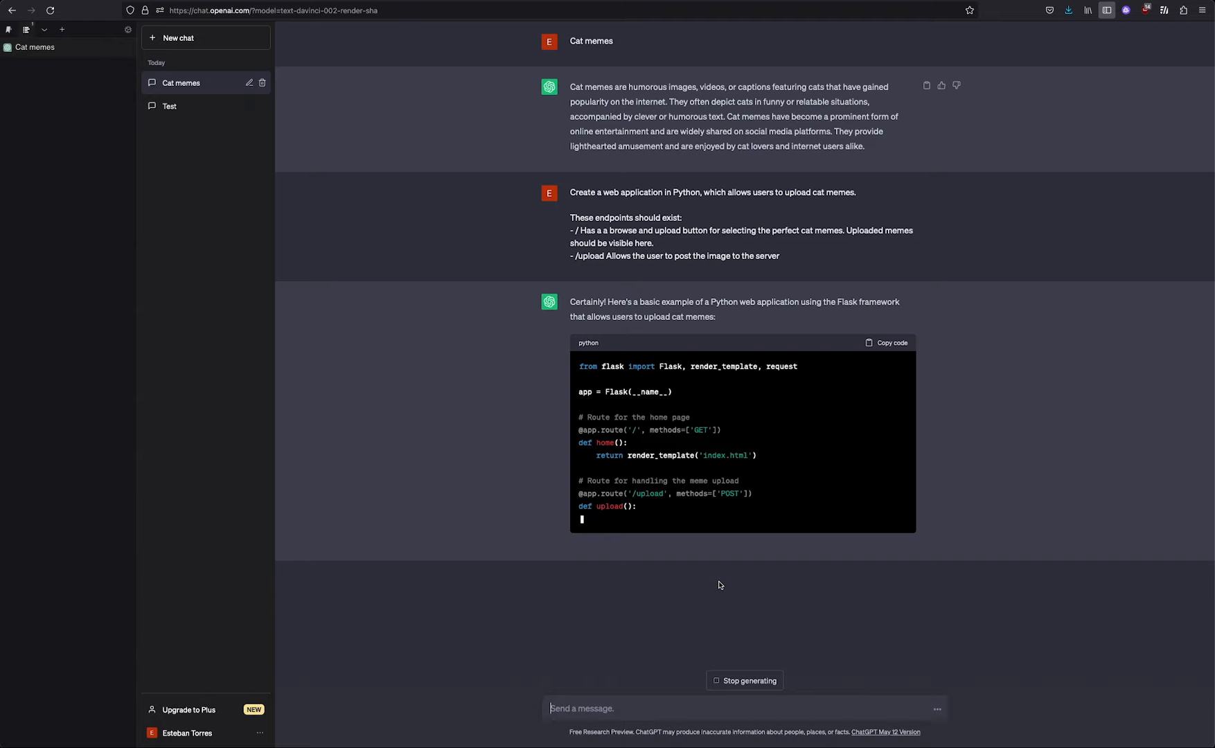
- Read the Flask code's home-route methods and placeholder save path, then continue down to the index.html template
{"action": "scroll", "scroll_direction": "down", "scroll_amount": 3}
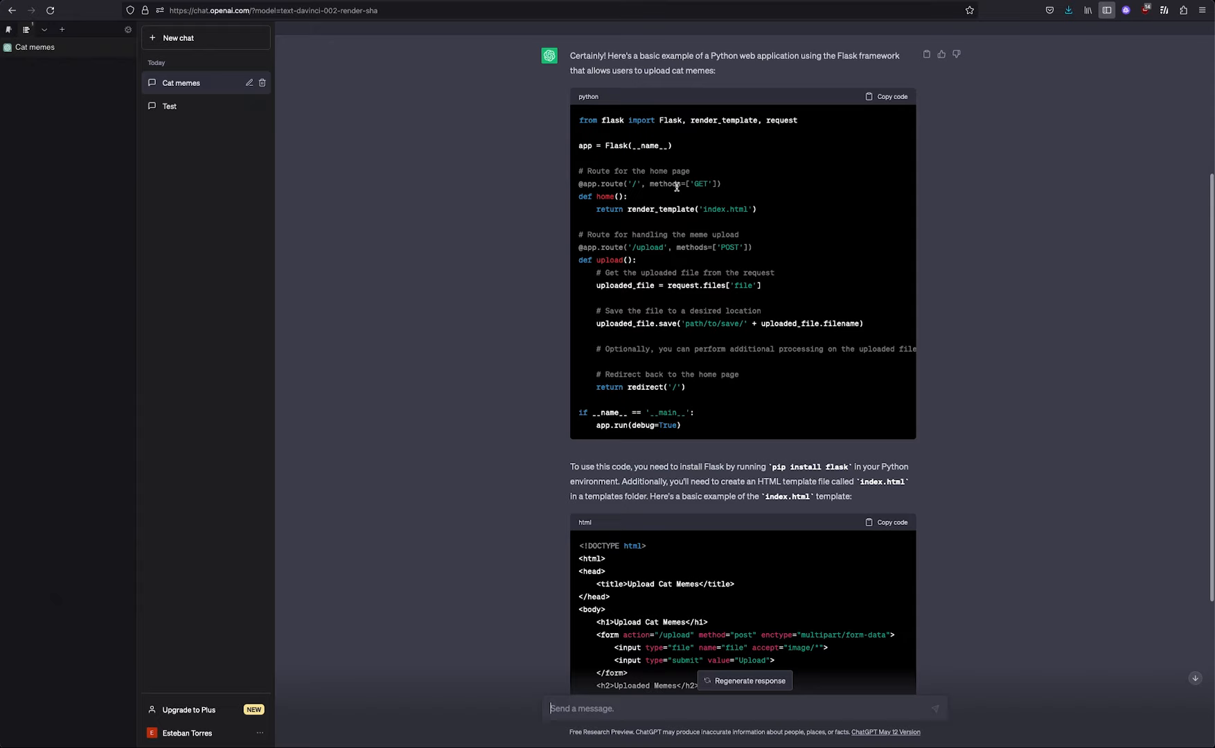
{"action": "double_click", "coordinate": [727, 247]}
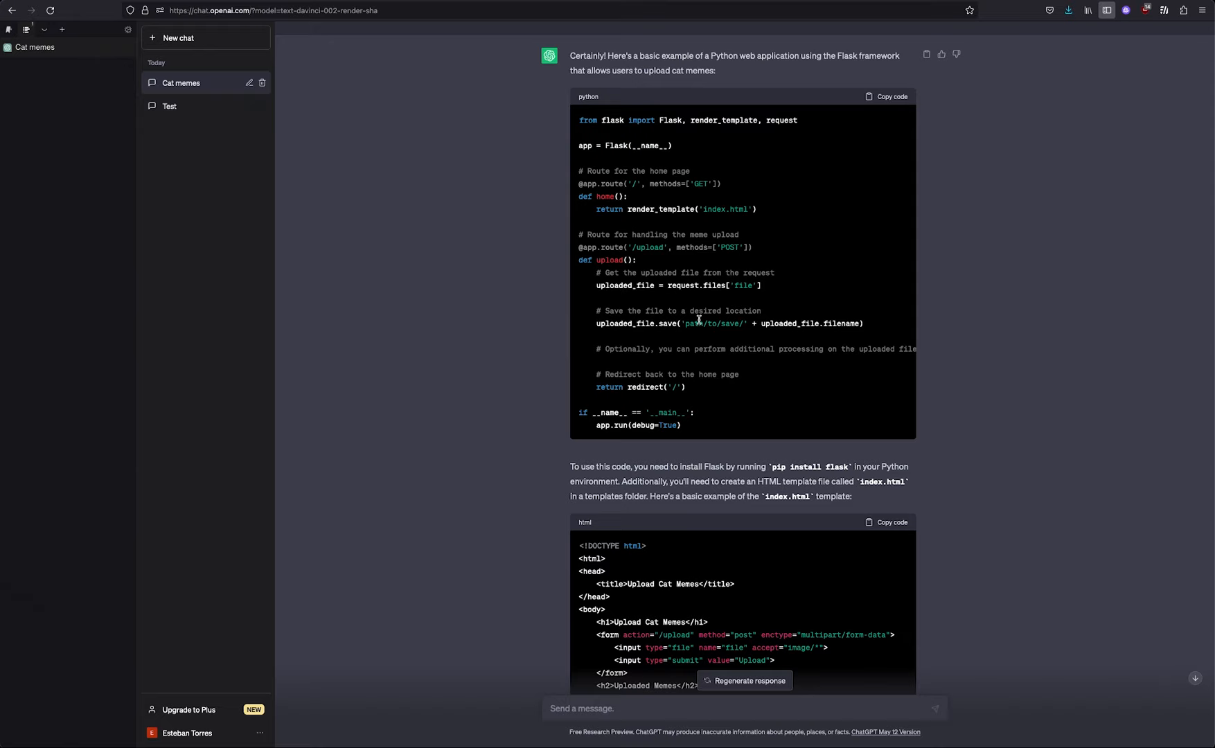
{"action": "double_click", "coordinate": [696, 323]}
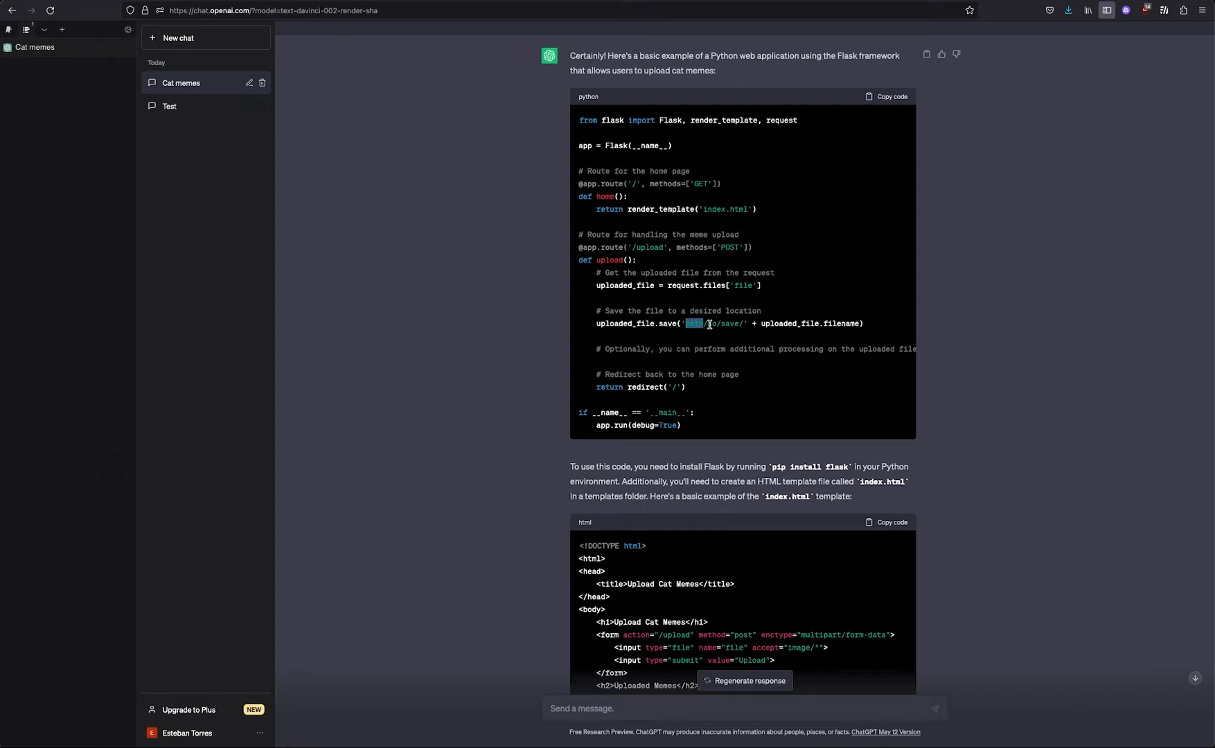
{"action": "scroll", "scroll_direction": "down", "scroll_amount": 3}
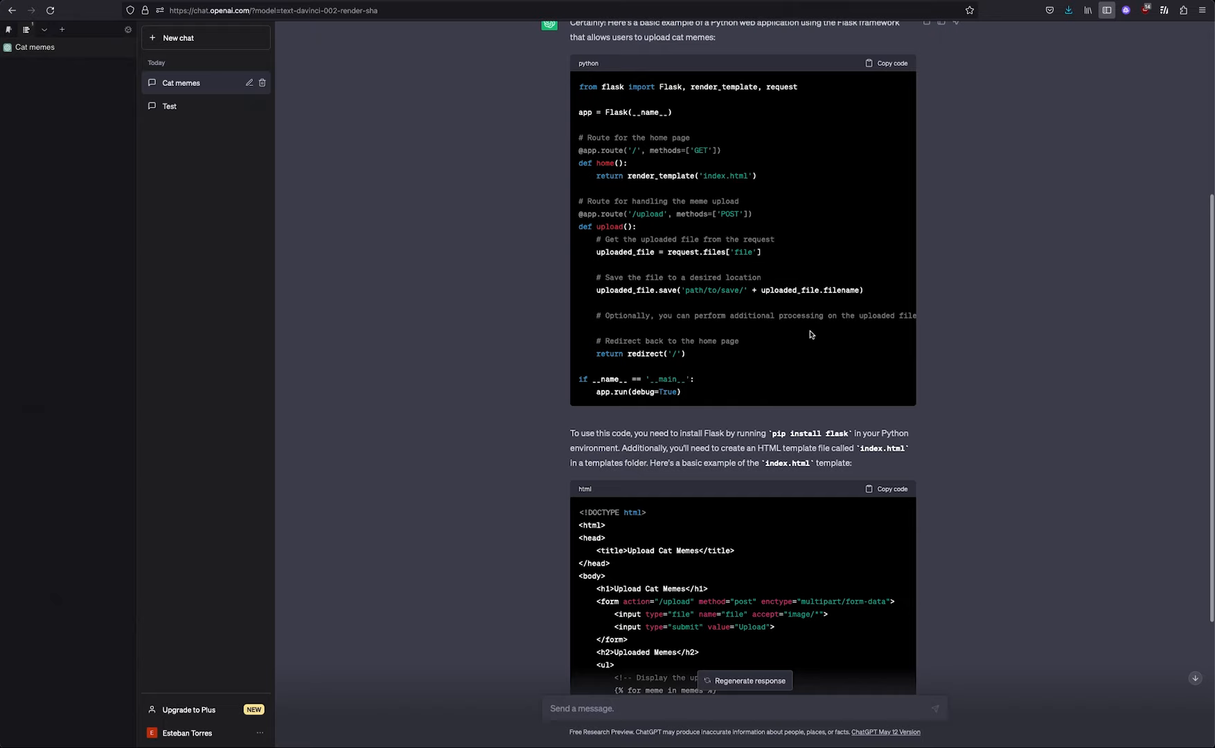
{"action": "scroll", "scroll_direction": "down", "scroll_amount": 3}
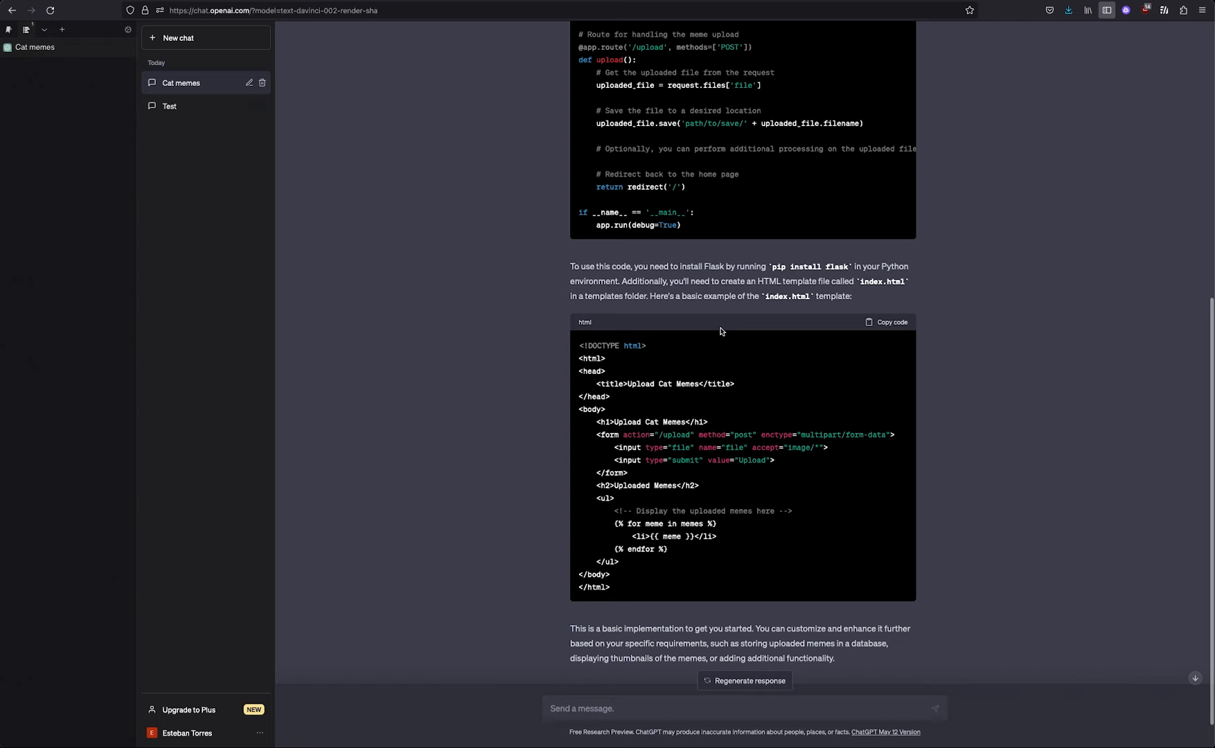
{"action": "scroll", "scroll_direction": "down", "scroll_amount": 3}
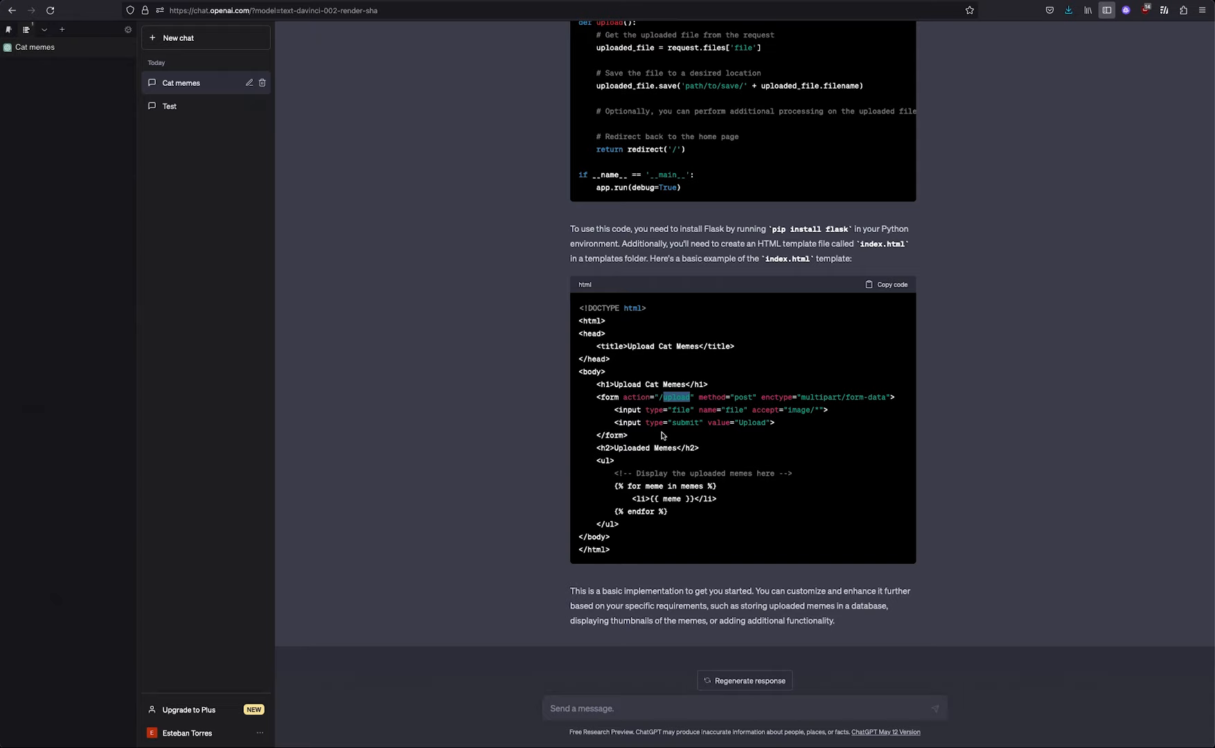
{"action": "mouse_move", "coordinate": [672, 460]}
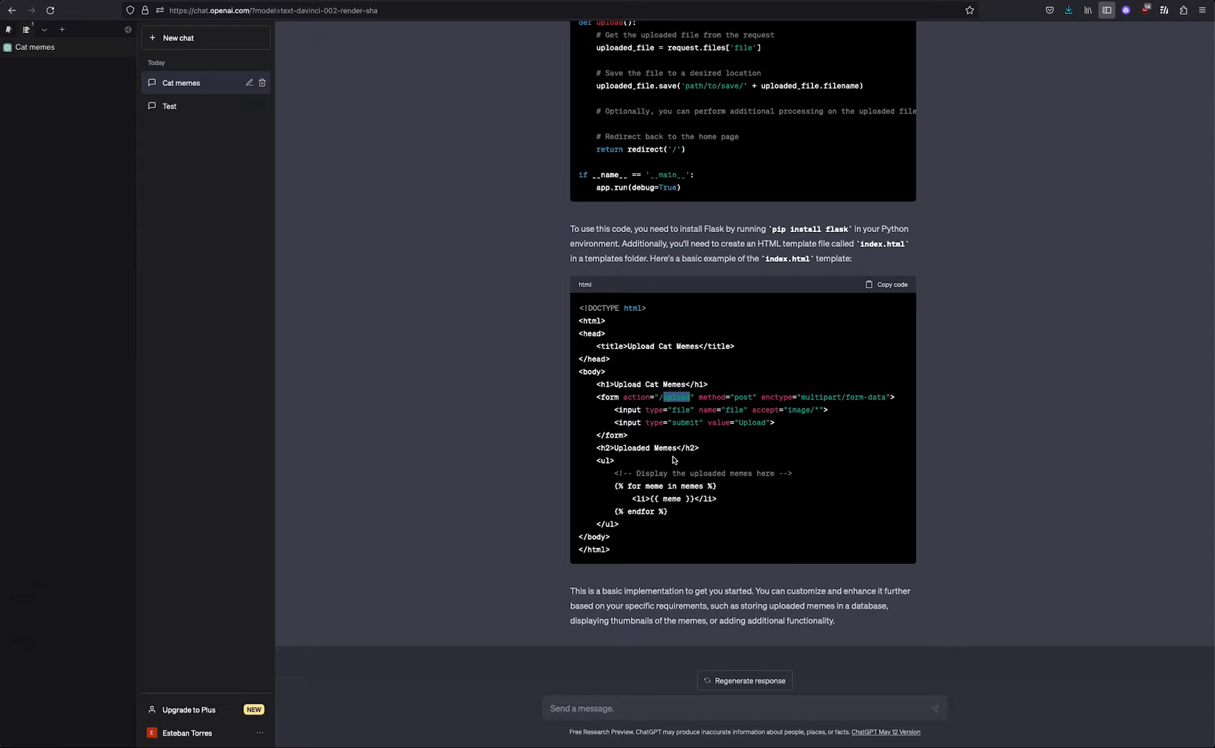
{"action": "double_click", "coordinate": [672, 498]}
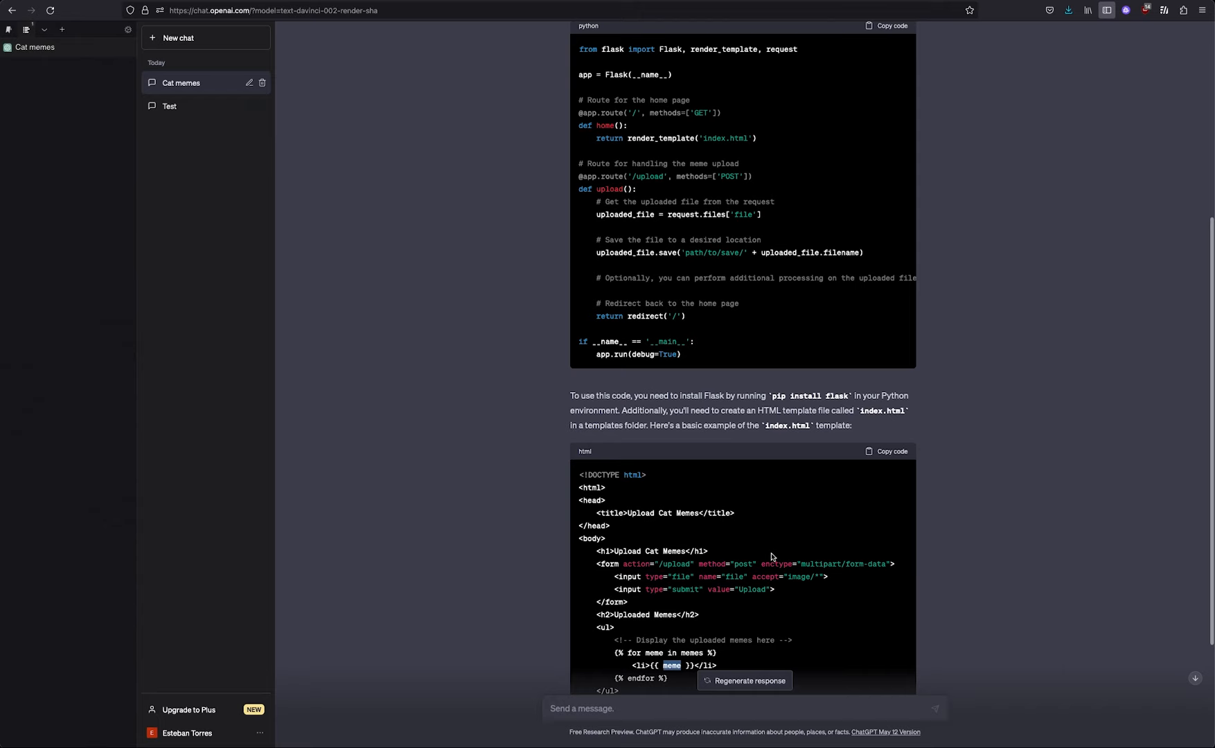
{"action": "scroll", "scroll_direction": "down", "scroll_amount": 3}
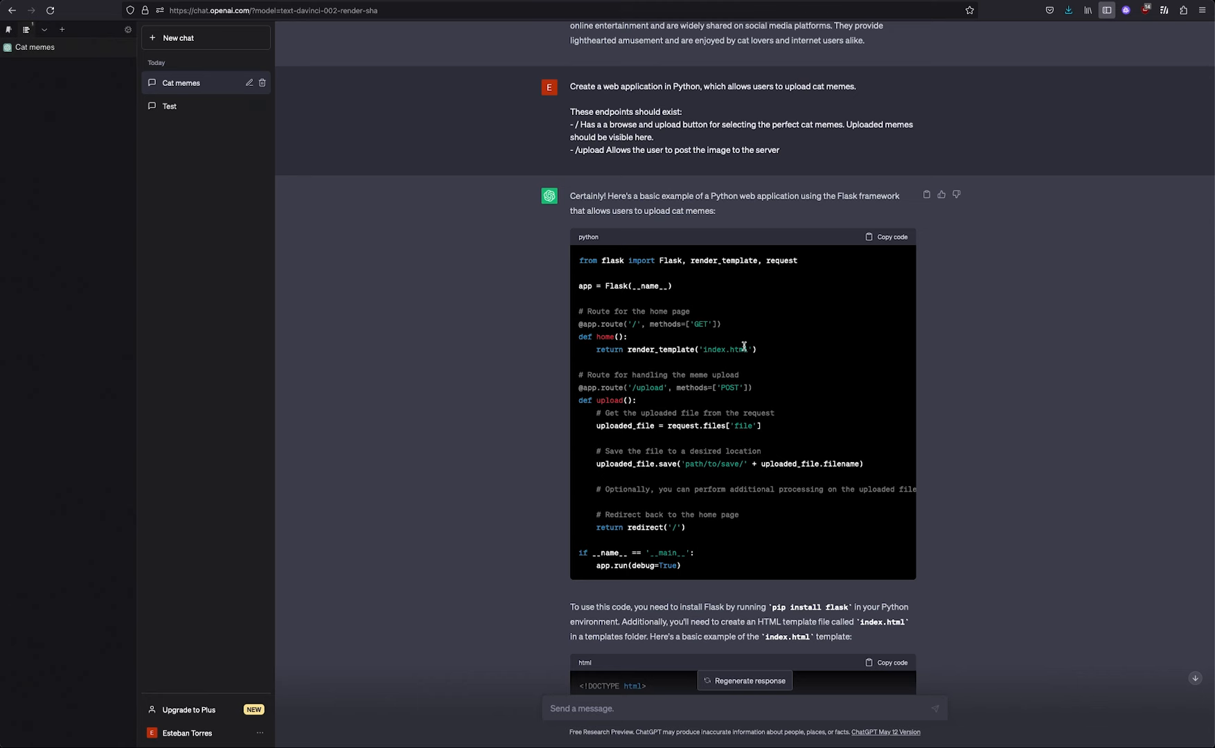
{"action": "scroll", "scroll_direction": "down", "scroll_amount": 3}
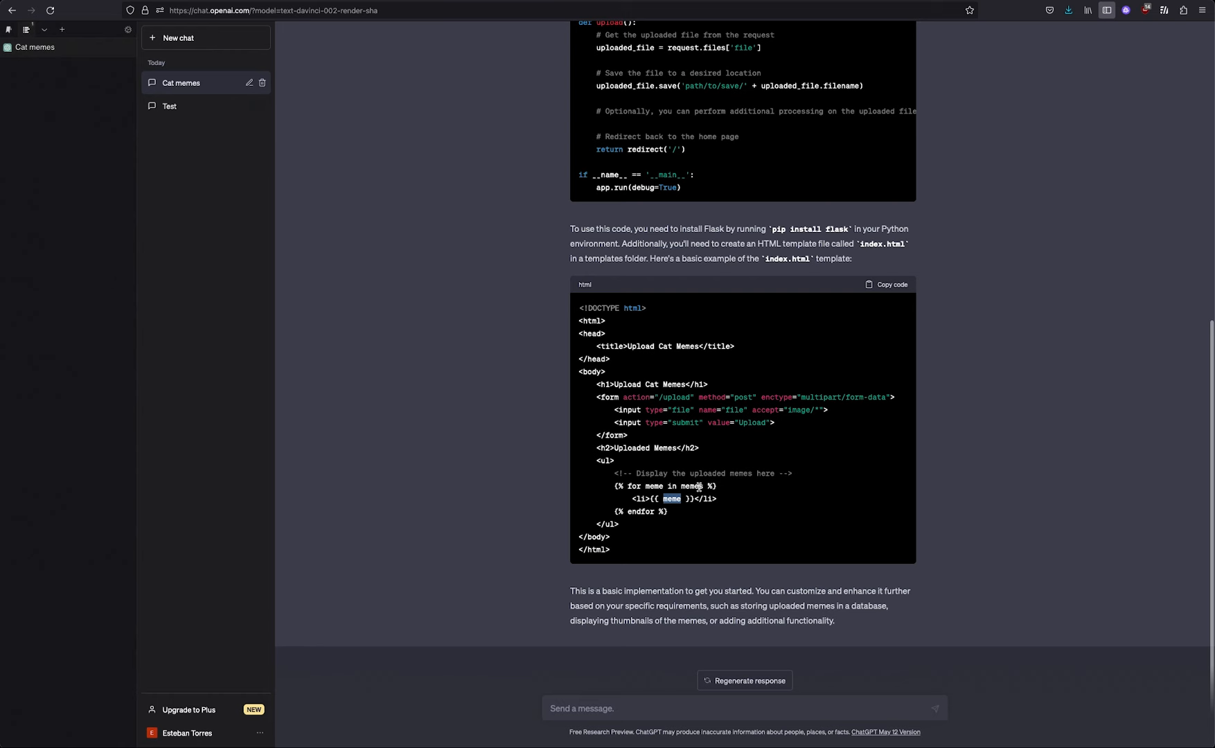
{"action": "scroll", "scroll_direction": "up", "scroll_amount": 3}
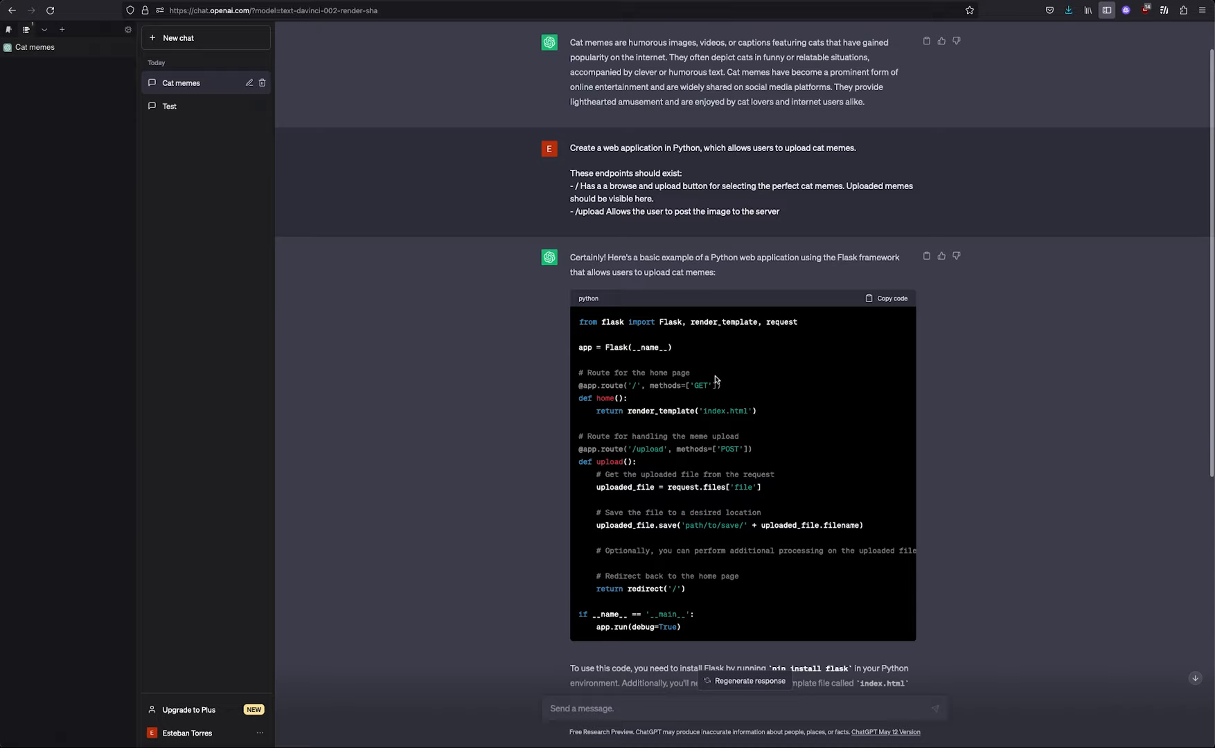
{"action": "scroll", "scroll_direction": "down", "scroll_amount": 3}
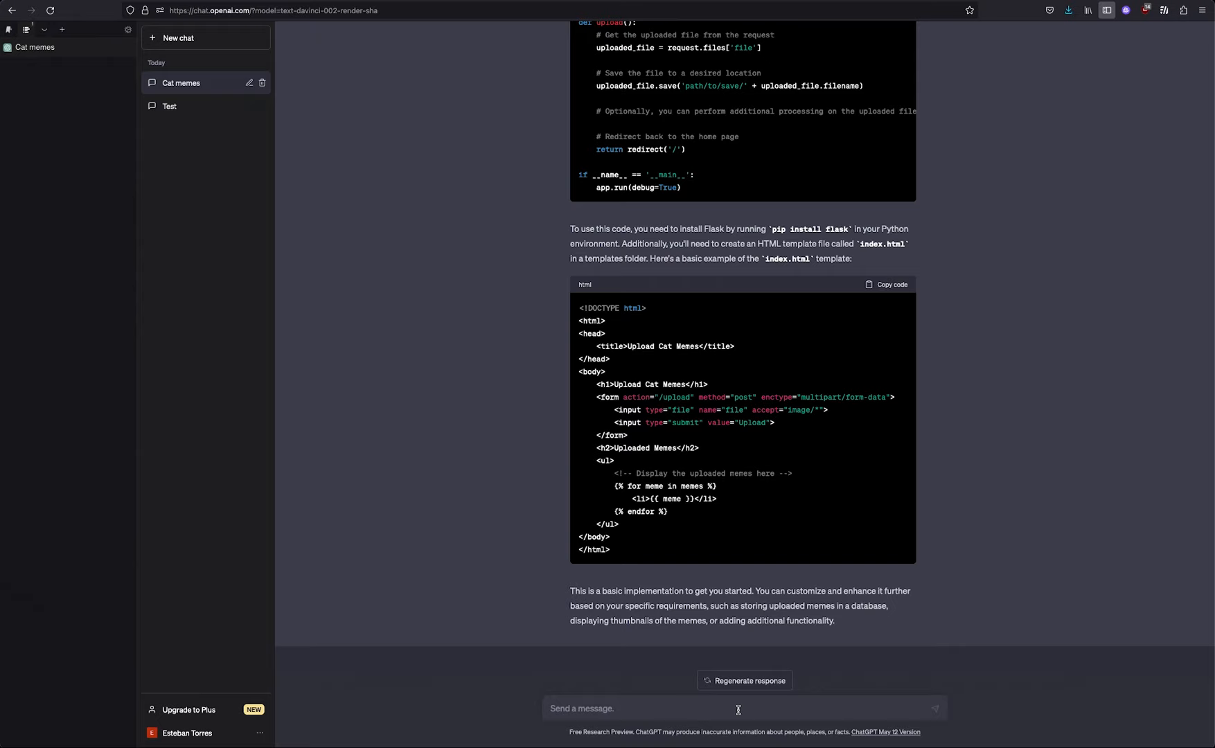
- Ask ChatGPT 'Can you provide the full code?' and scroll through the complete Flask app response
{"action": "type", "text": "Can you"}
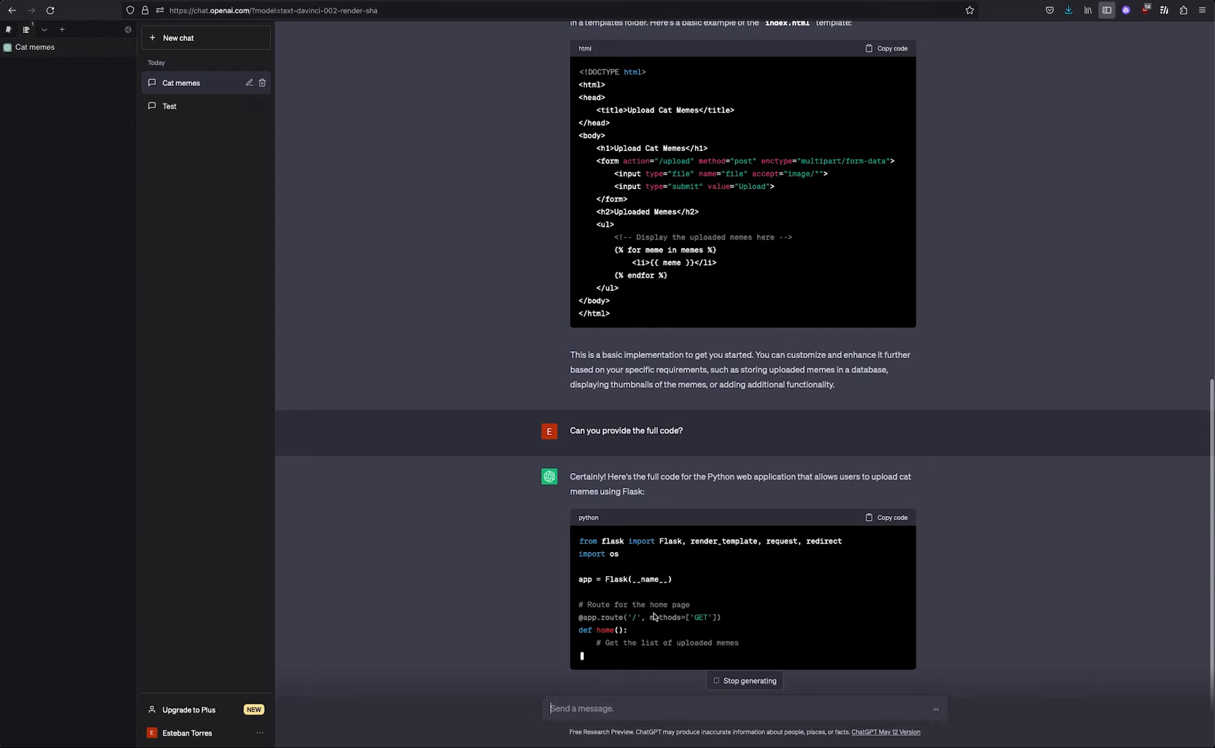
{"action": "scroll", "scroll_direction": "up", "scroll_amount": 3}
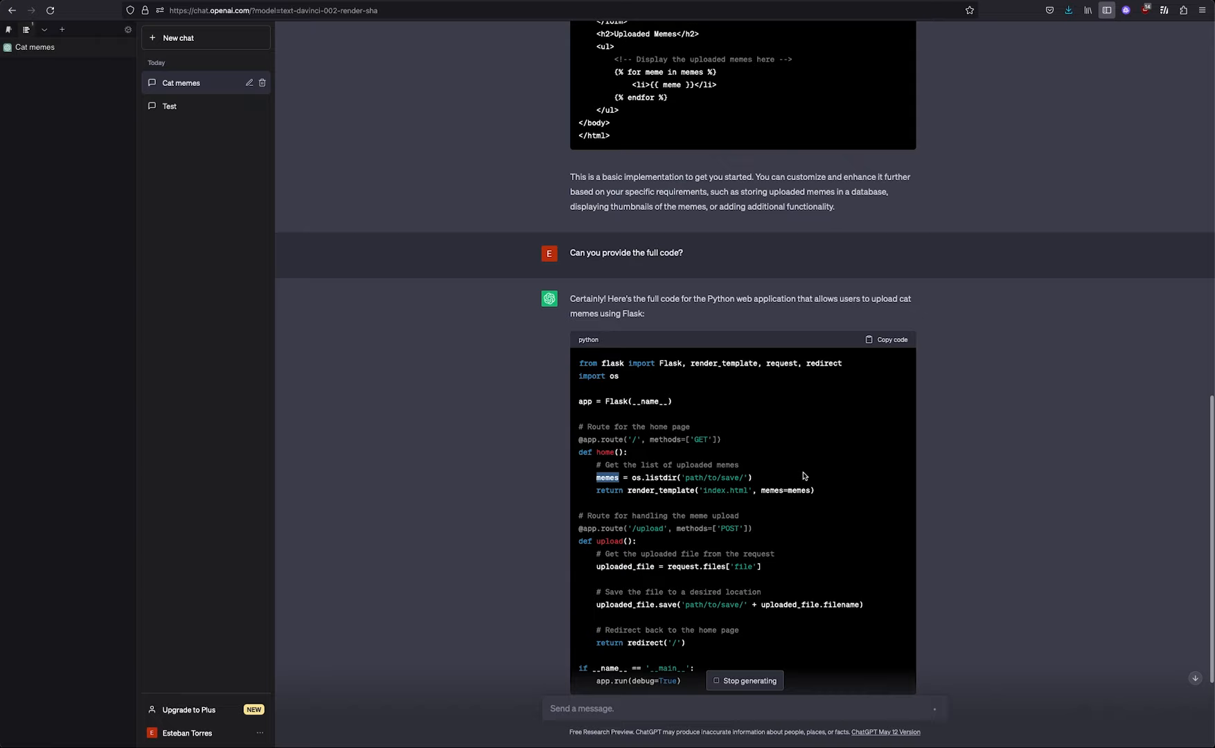
{"action": "scroll", "scroll_direction": "down", "scroll_amount": 3}
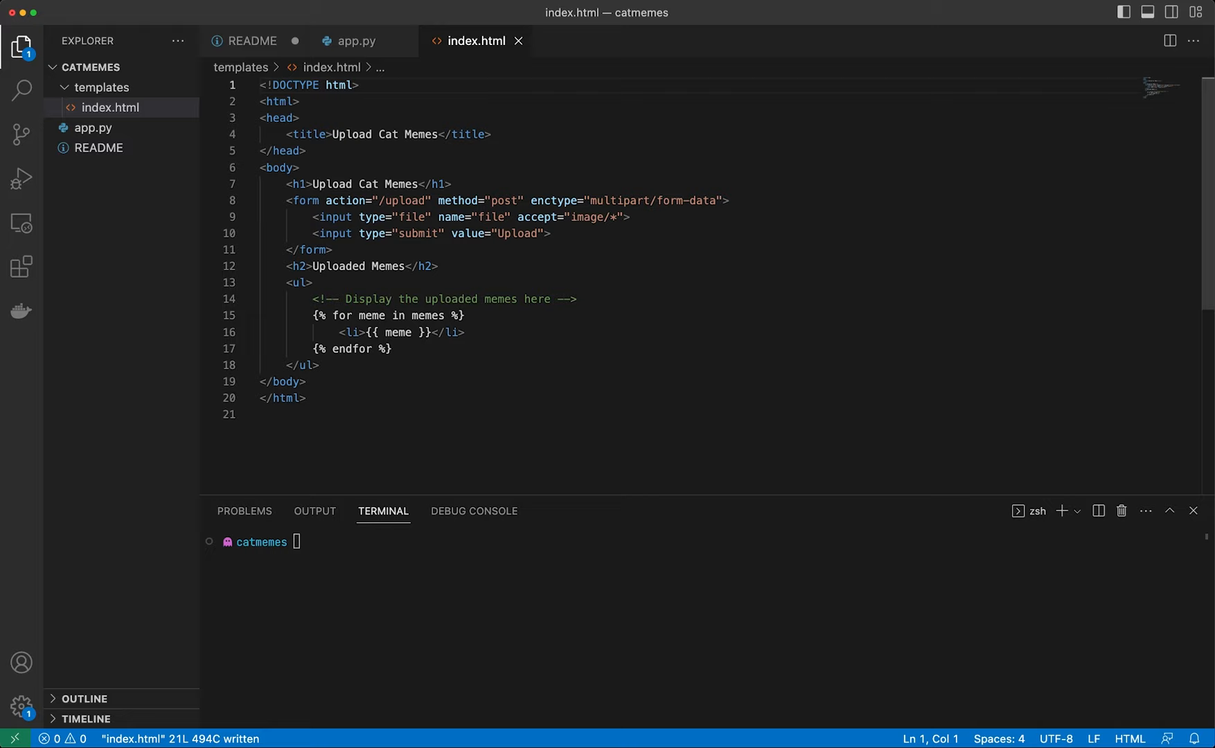
- Inspect the <ul> list element in the saved templates/index.html
{"action": "left_click", "coordinate": [309, 282]}
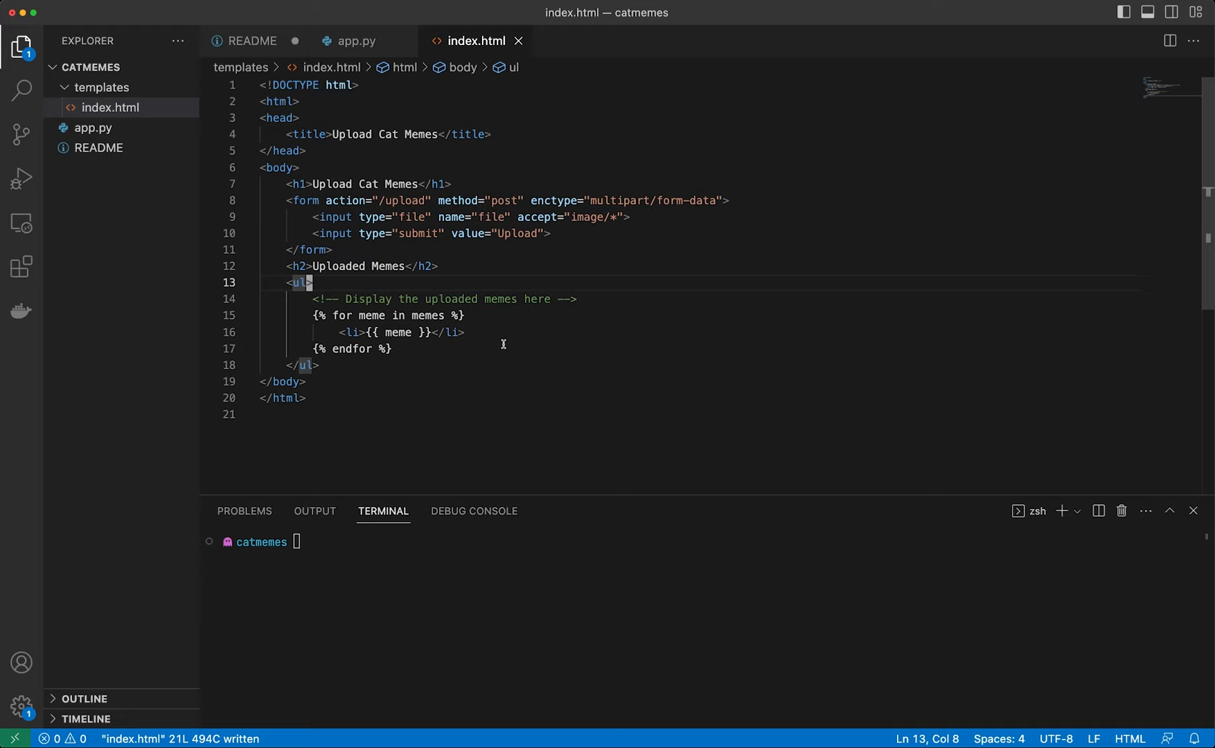
- In app.py, replace 'path/to/save/' in os.listdir with 'uploads/' using Vim visual mode
{"action": "left_click", "coordinate": [356, 40]}
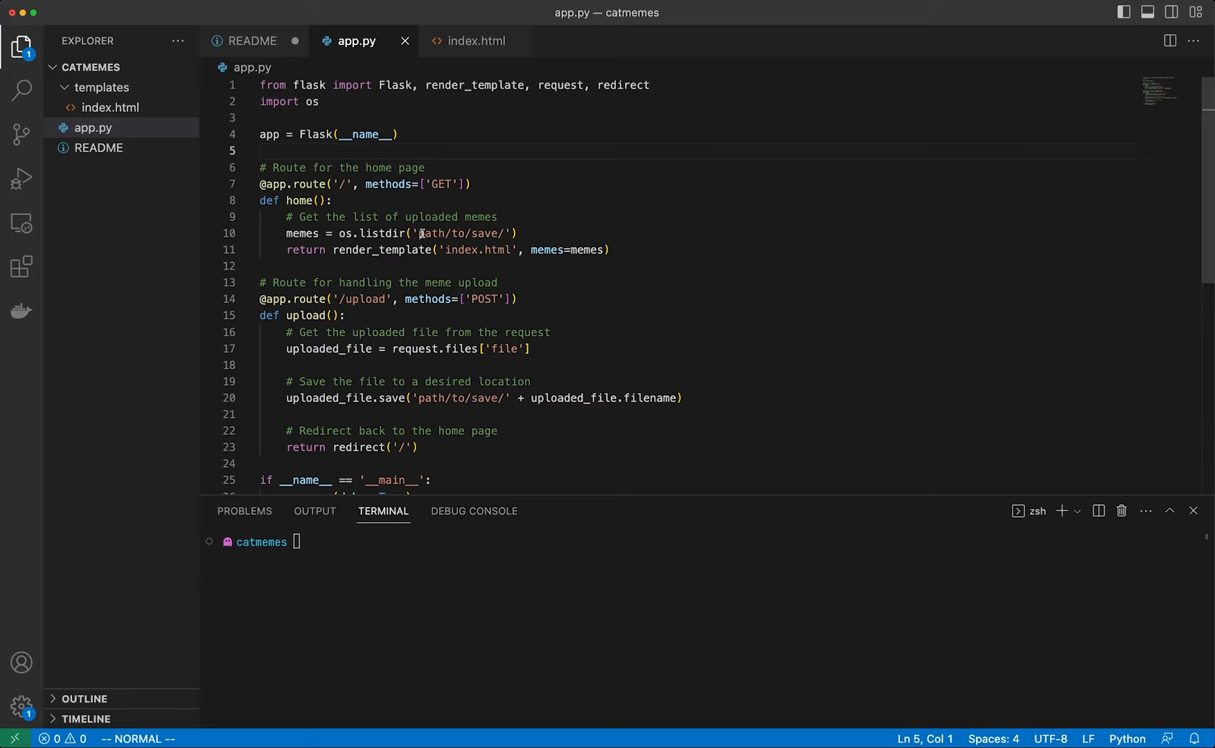
{"action": "key", "text": "v"}
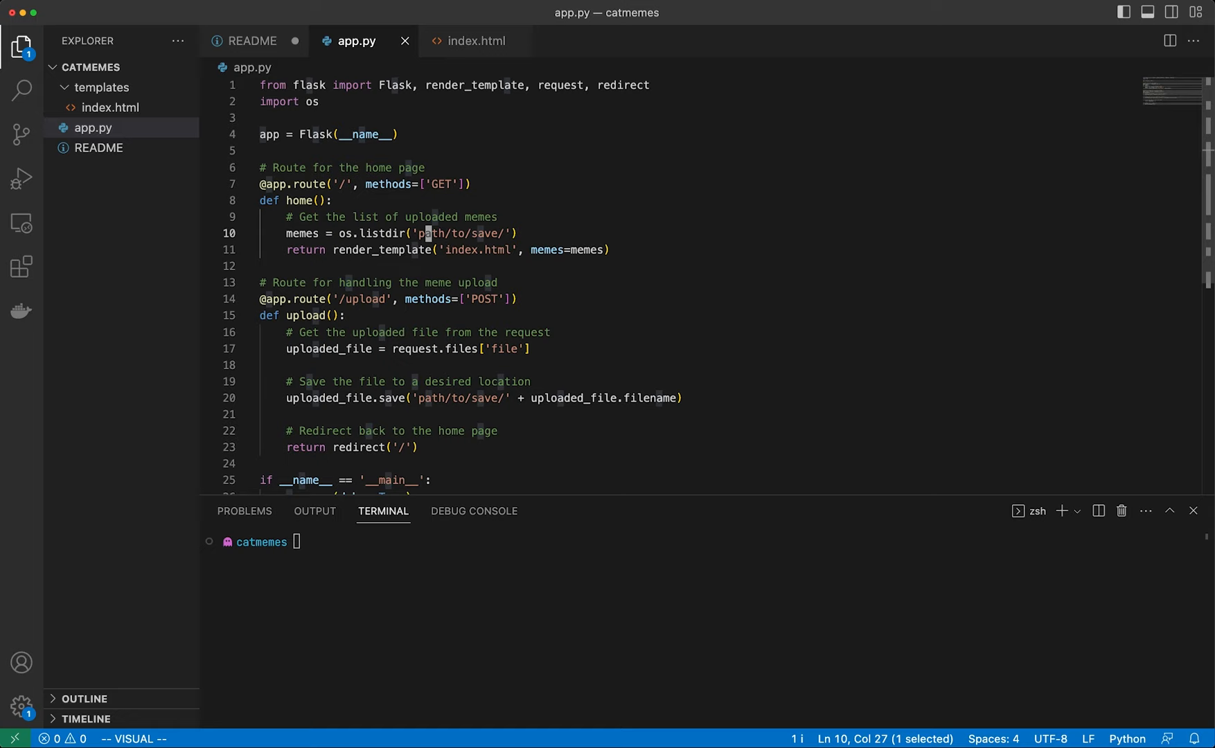
{"action": "type", "text": "uploads"}
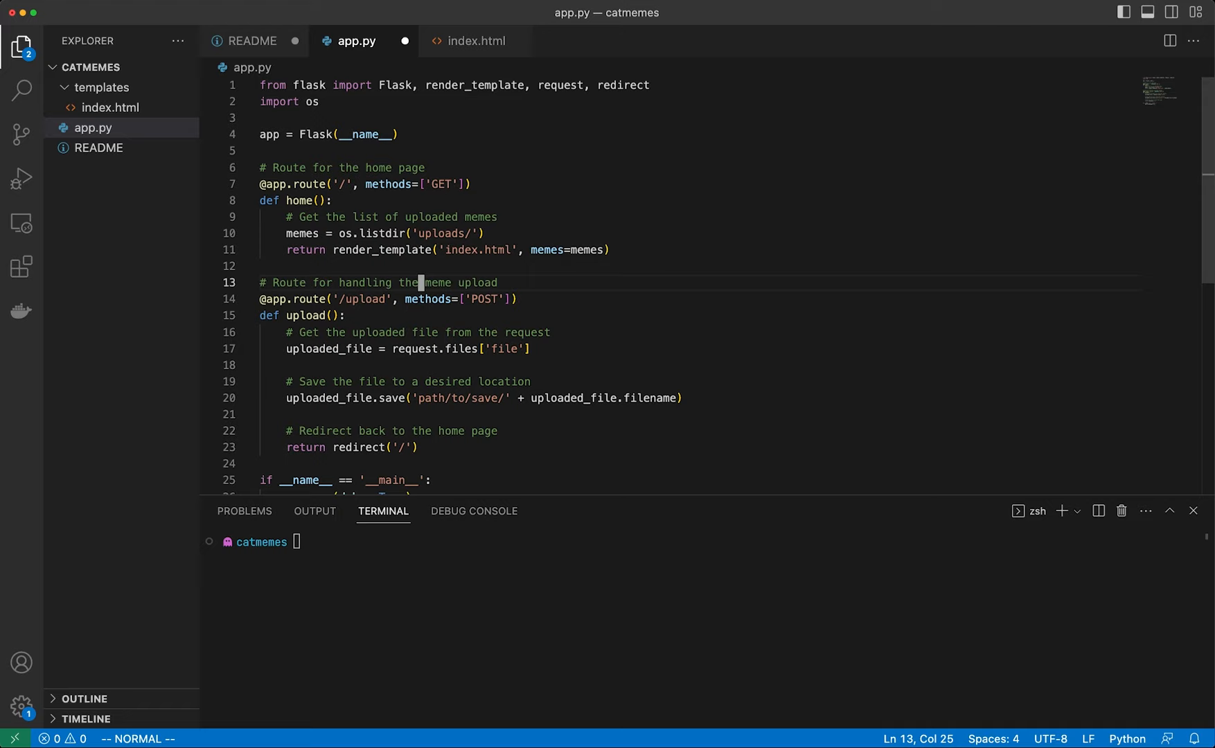
{"action": "type", "text": "uploads"}
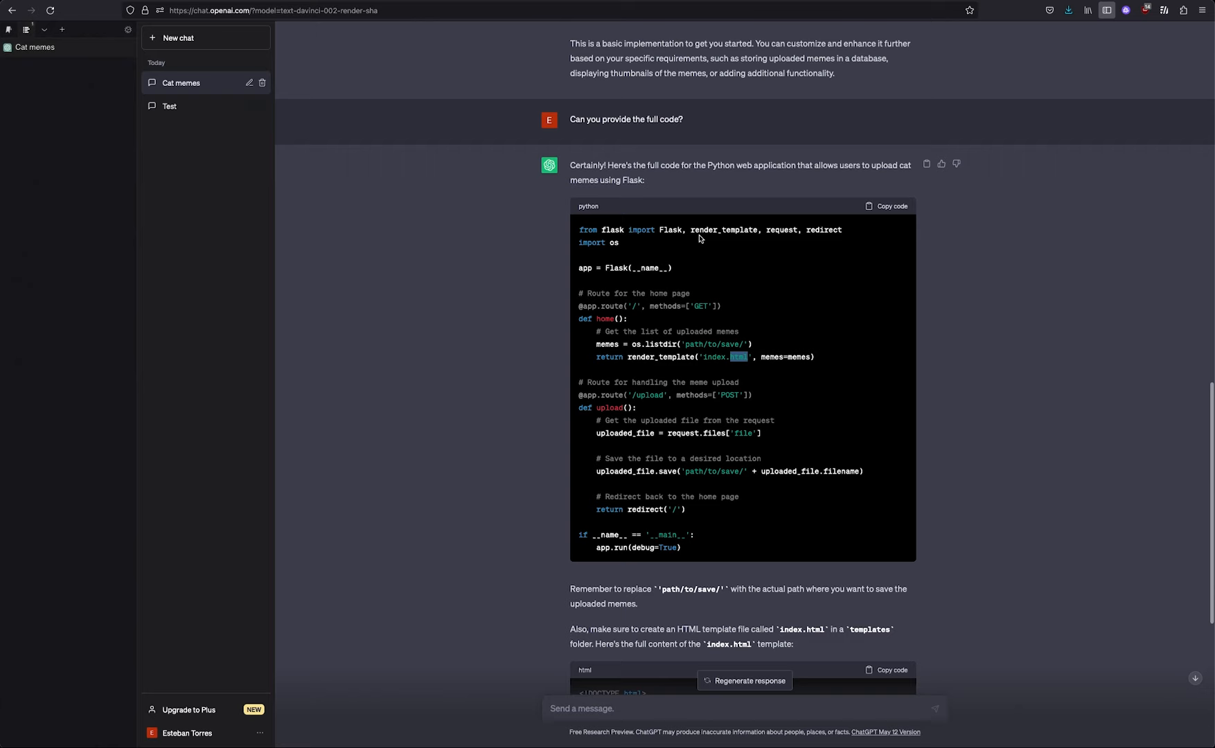
- Ask ChatGPT how to start the web server and for run instructions, then read the numbered steps
{"action": "scroll", "scroll_direction": "down", "scroll_amount": 3}
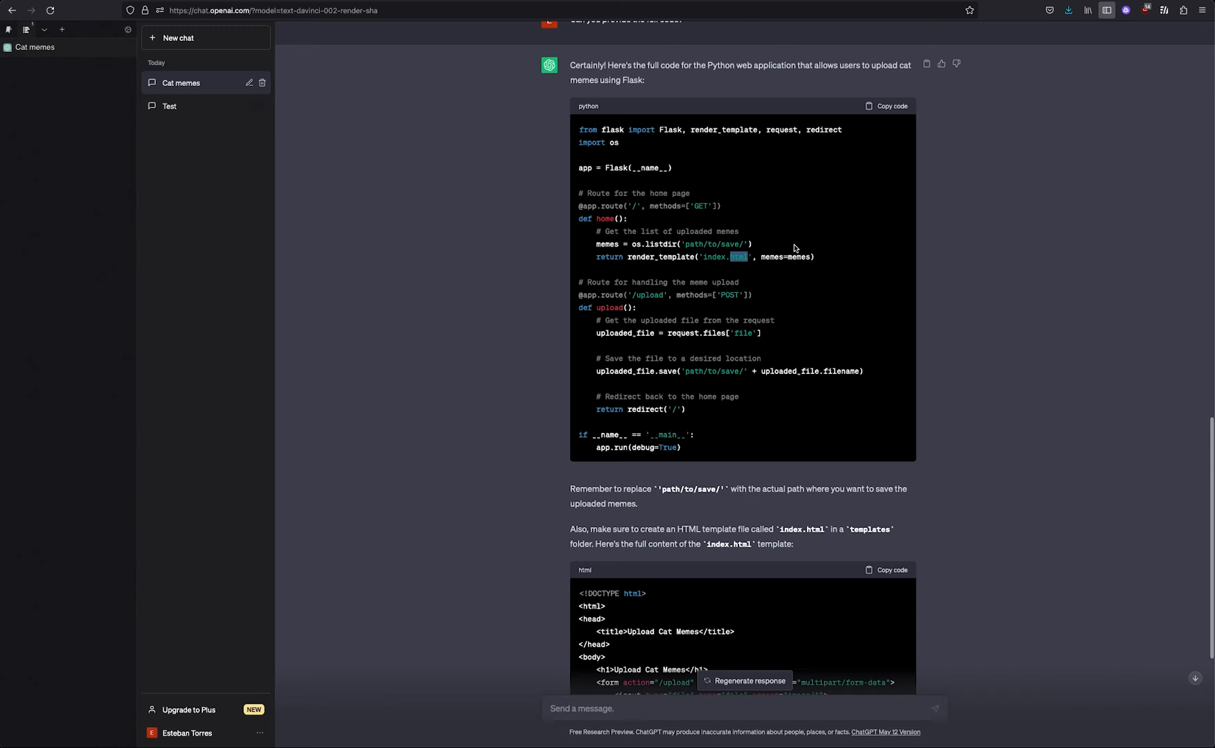
{"action": "scroll", "scroll_direction": "down", "scroll_amount": 3}
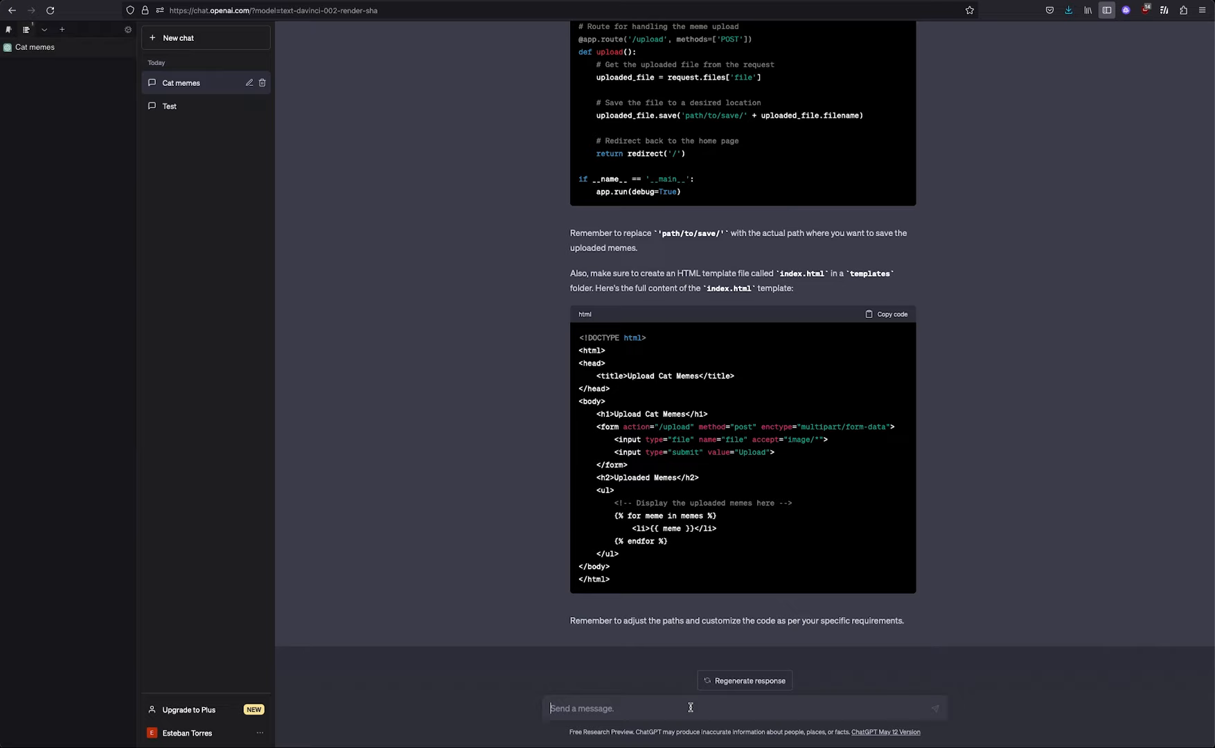
{"action": "type", "text": "How can I start the web server>"}
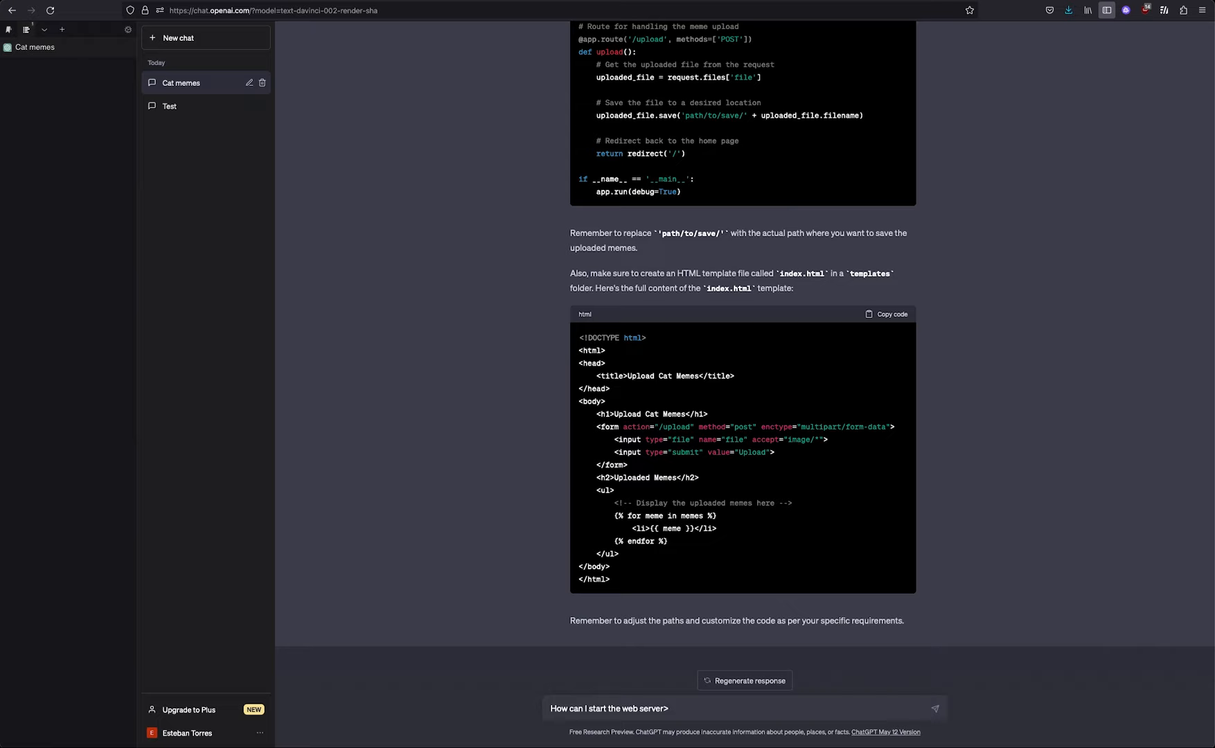
{"action": "type", "text": "Give me ins"}
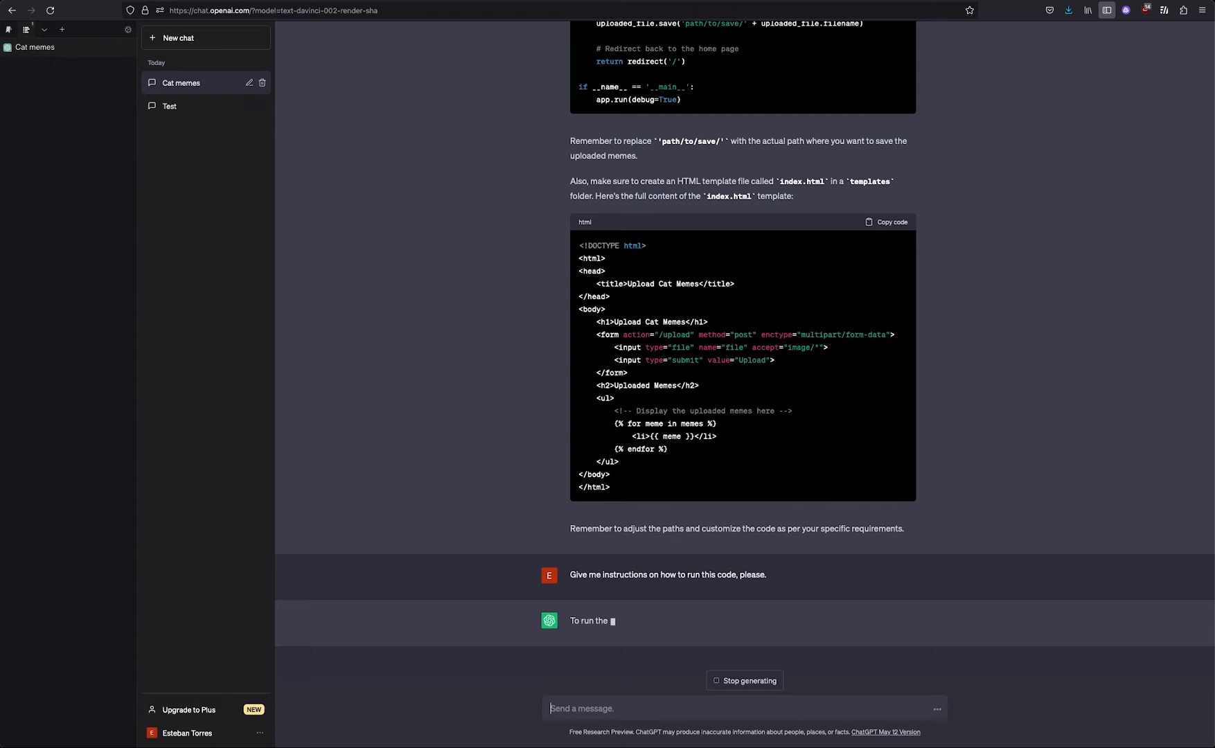
{"action": "scroll", "scroll_direction": "down", "scroll_amount": 3}
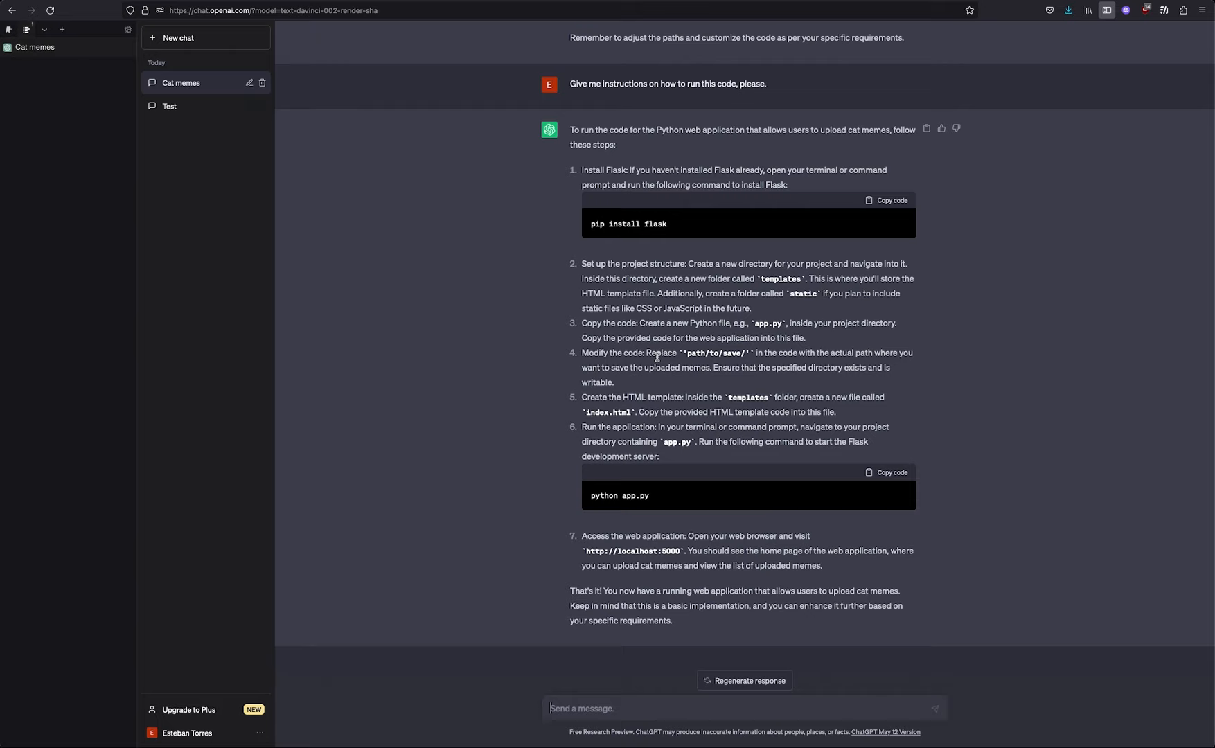
{"action": "mouse_move", "coordinate": [659, 549]}
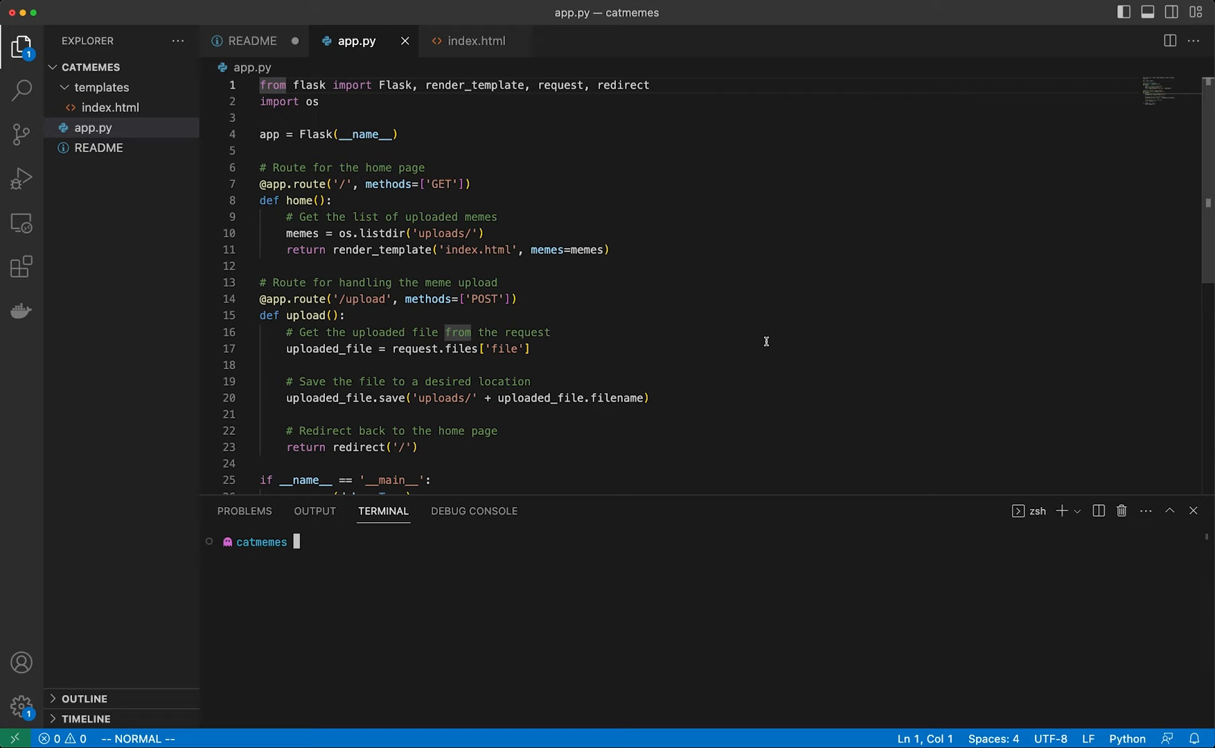
- Create a virtual environment with python -m venv, then visit localhost:5000/ in the browser
{"action": "type", "text": "python -m venv ve"}
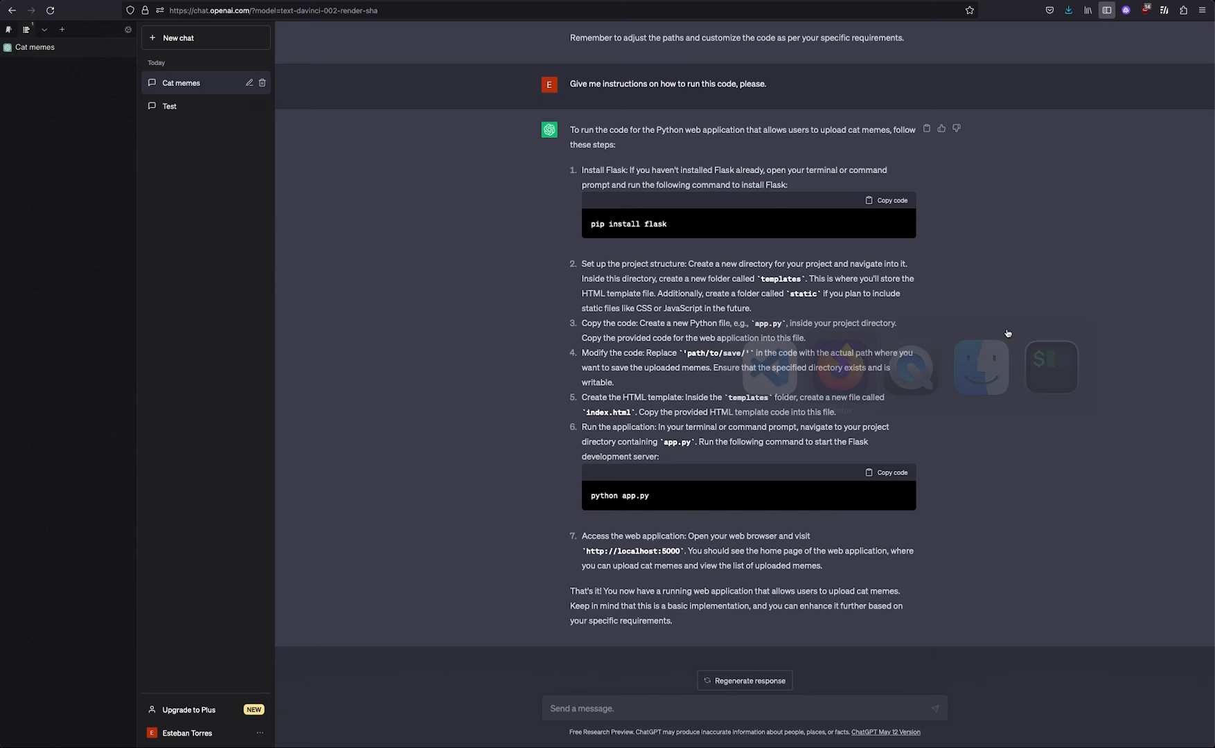
{"action": "type", "text": "localhost:5000/"}
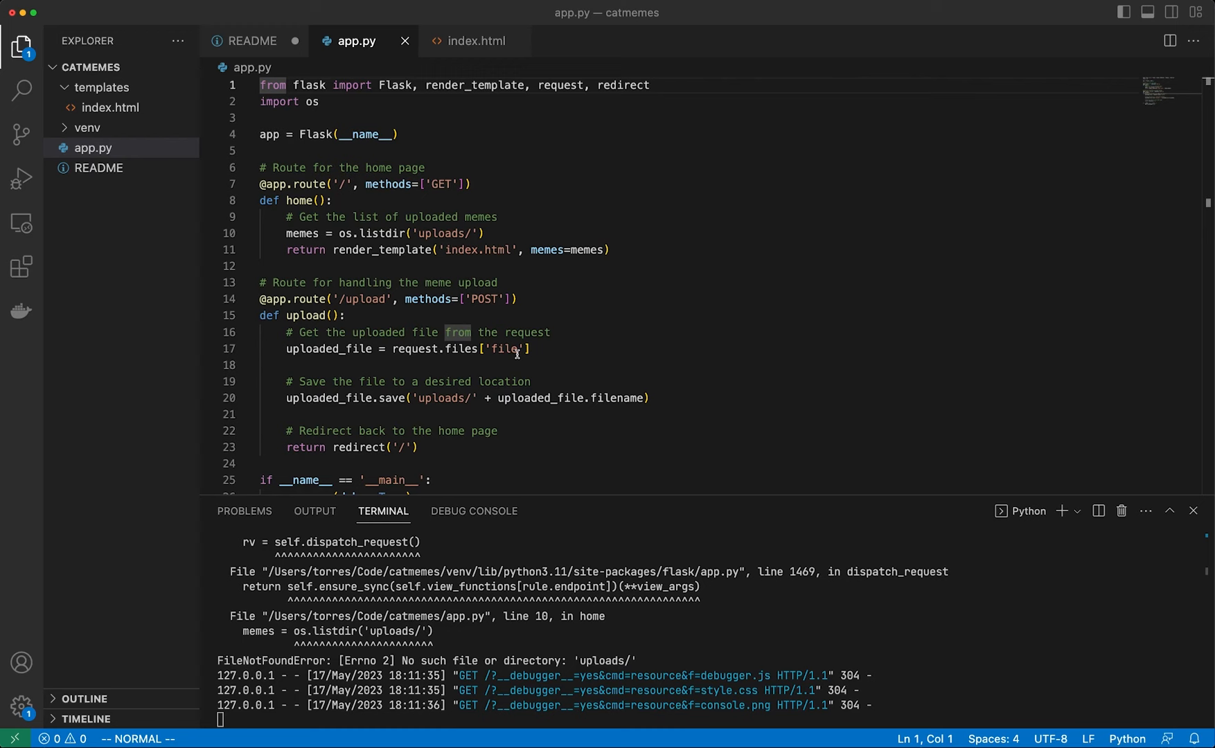
- Check the Firefox error page showing os.listdir('uploads/') failed with FileNotFoundError
{"action": "left_click", "coordinate": [141, 68]}
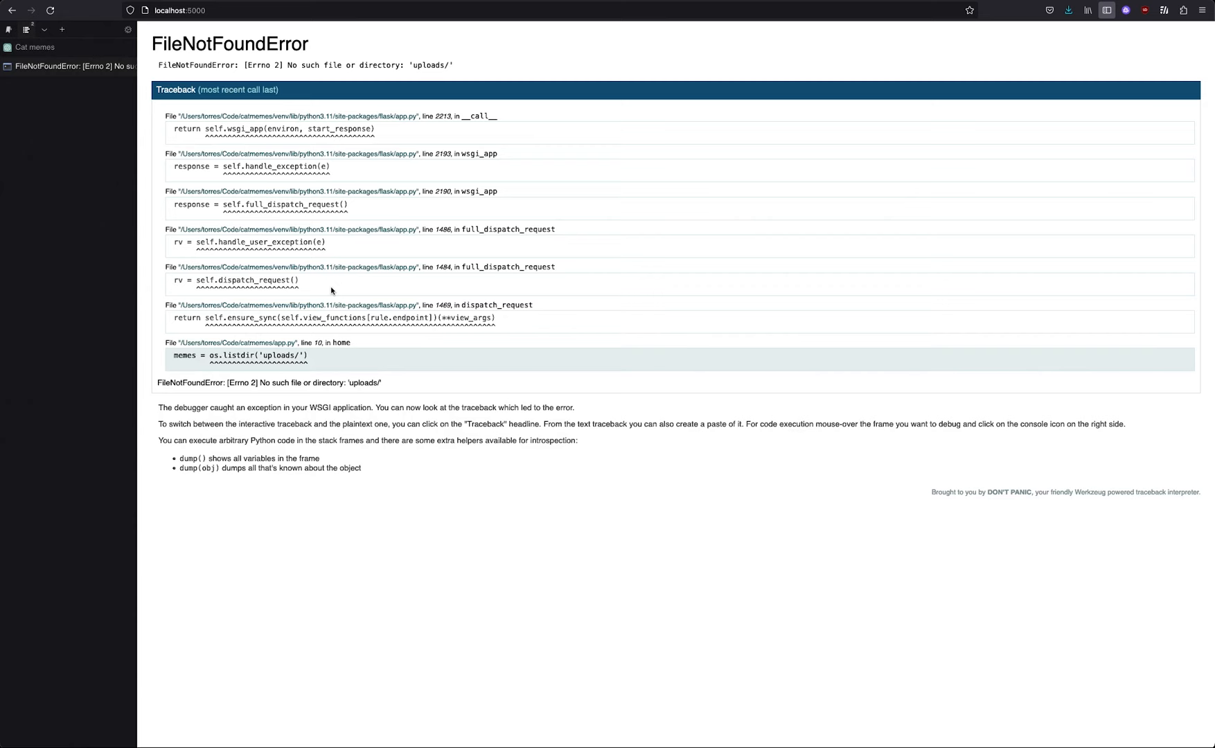
{"action": "mouse_move", "coordinate": [477, 498]}
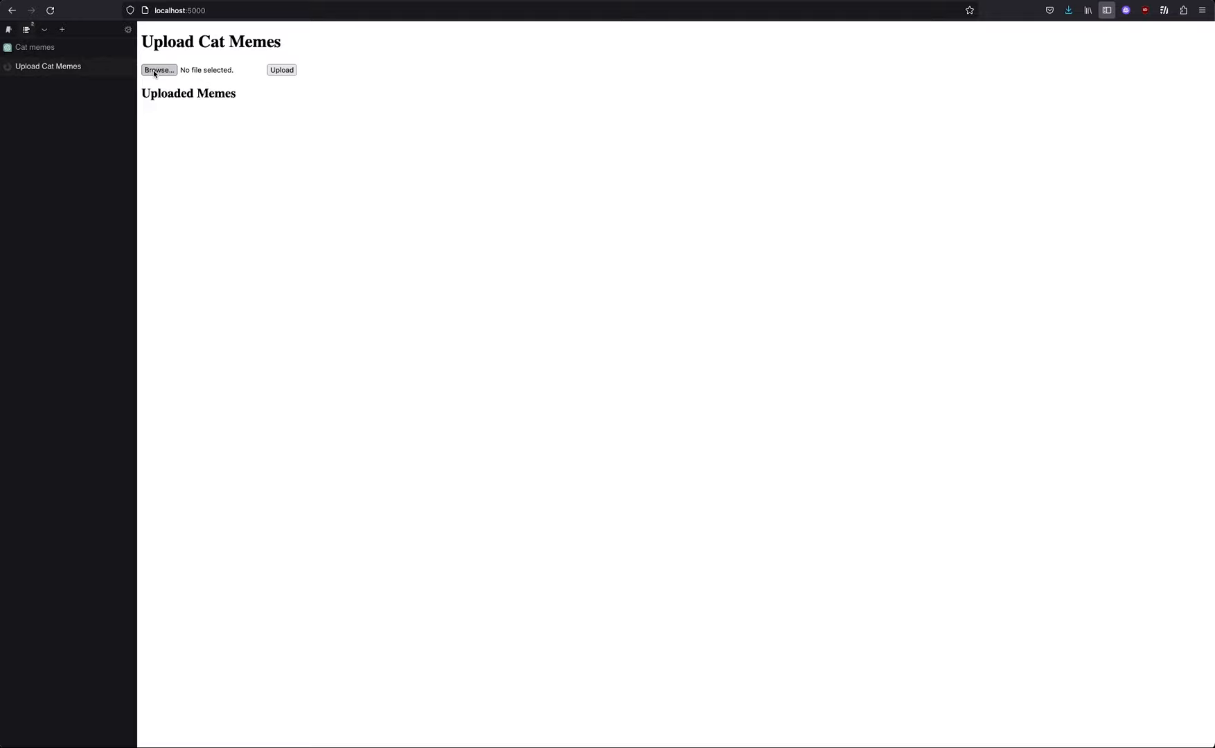
- Browse for Hilarious-Cat-Memes-10.jpg and upload it through the cat meme form
{"action": "left_click", "coordinate": [160, 69]}
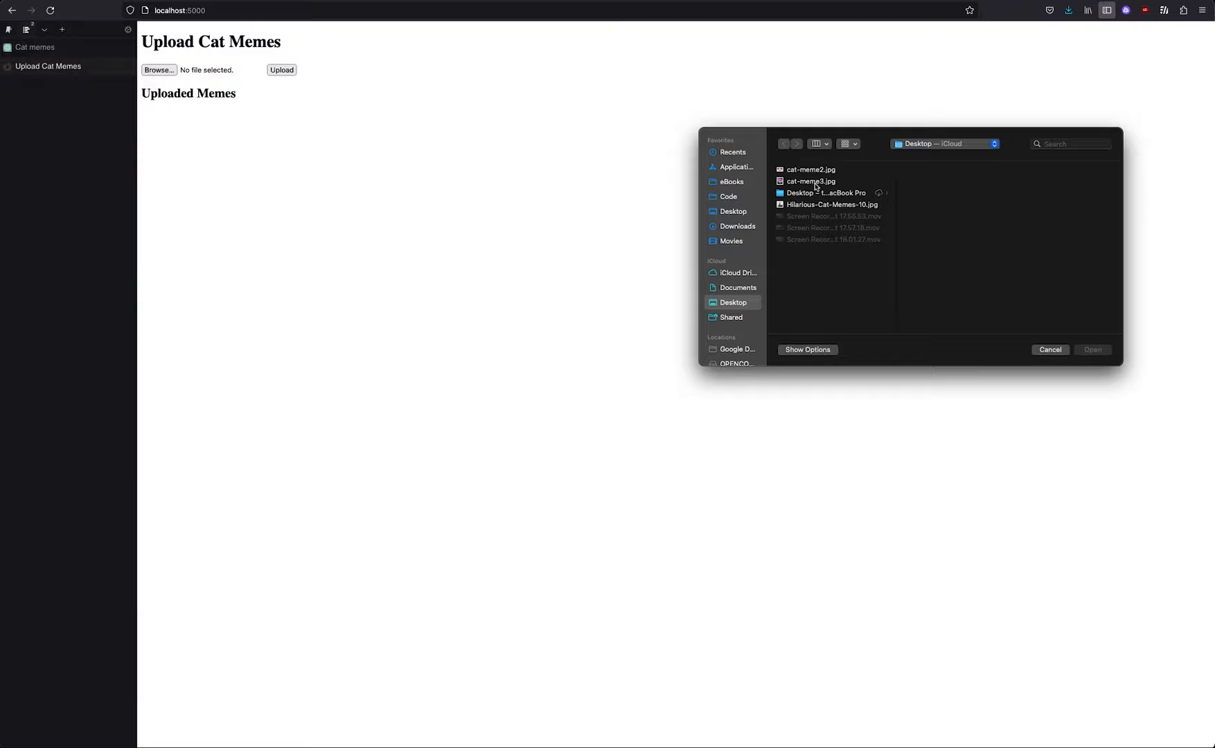
{"action": "left_click", "coordinate": [811, 180]}
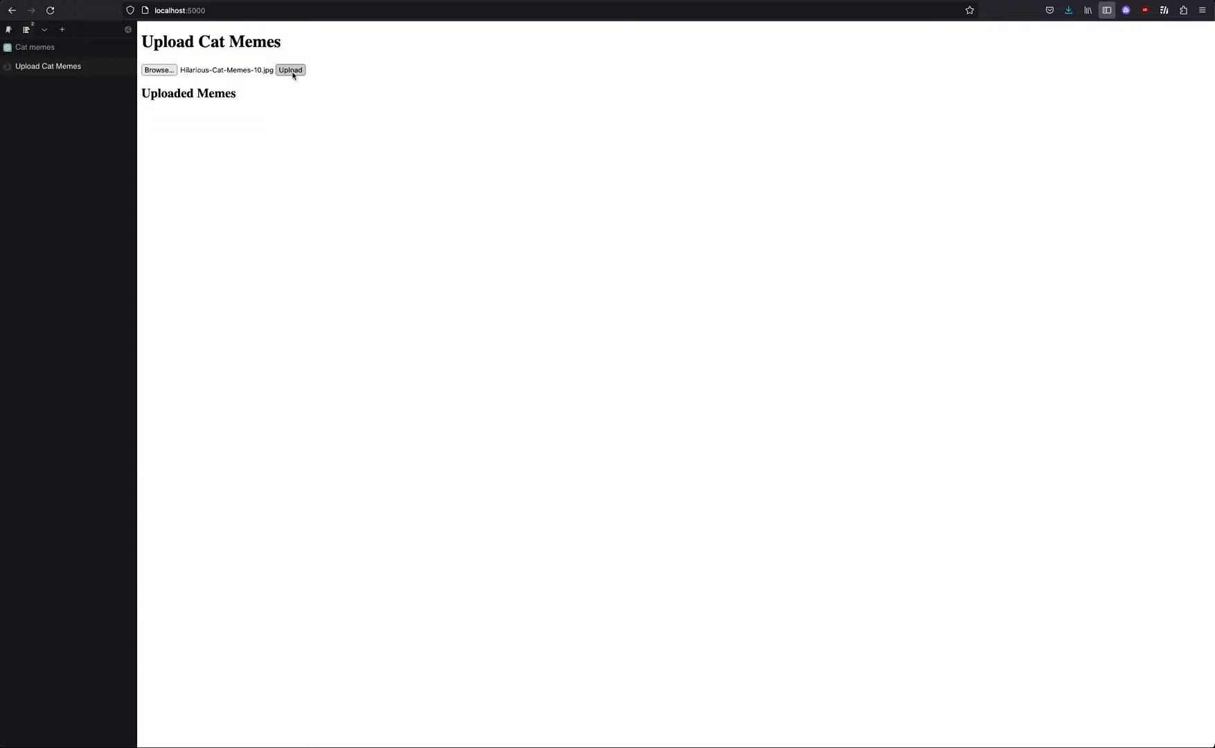
{"action": "left_click", "coordinate": [290, 69]}
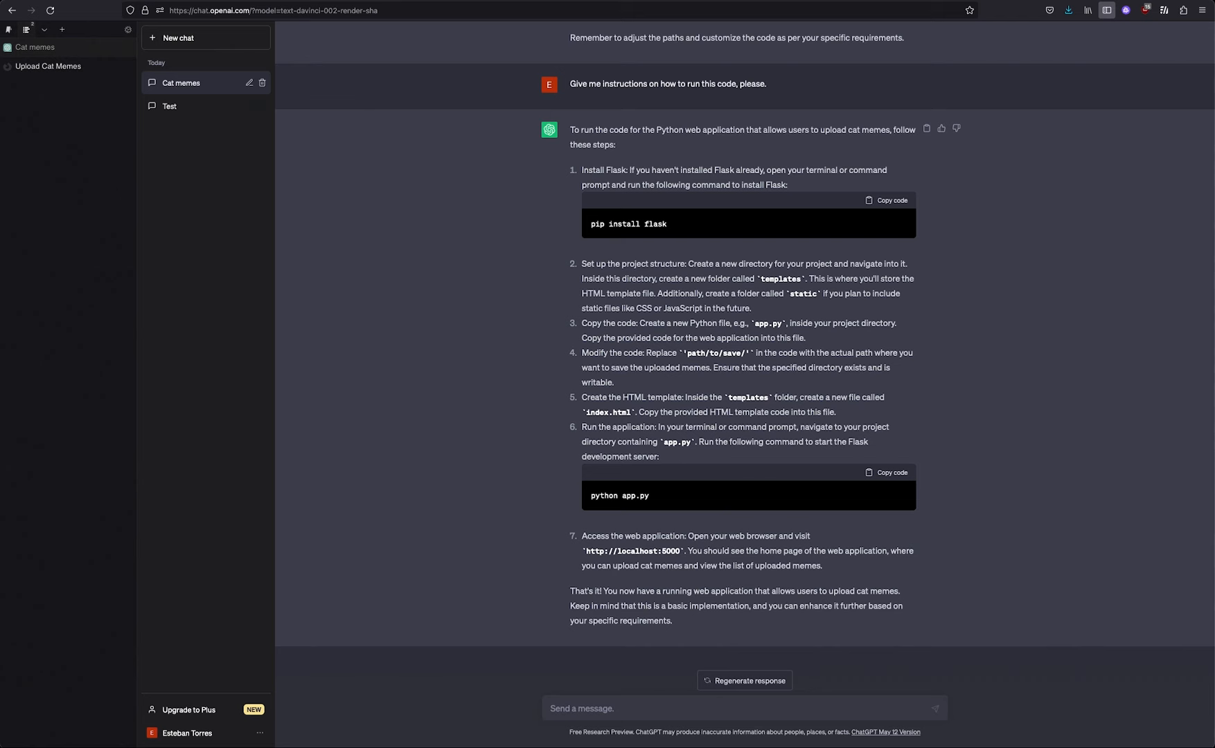
- Switch back with Cmd+Tab to the running cat meme app page
{"action": "key", "text": "cmd+tab"}
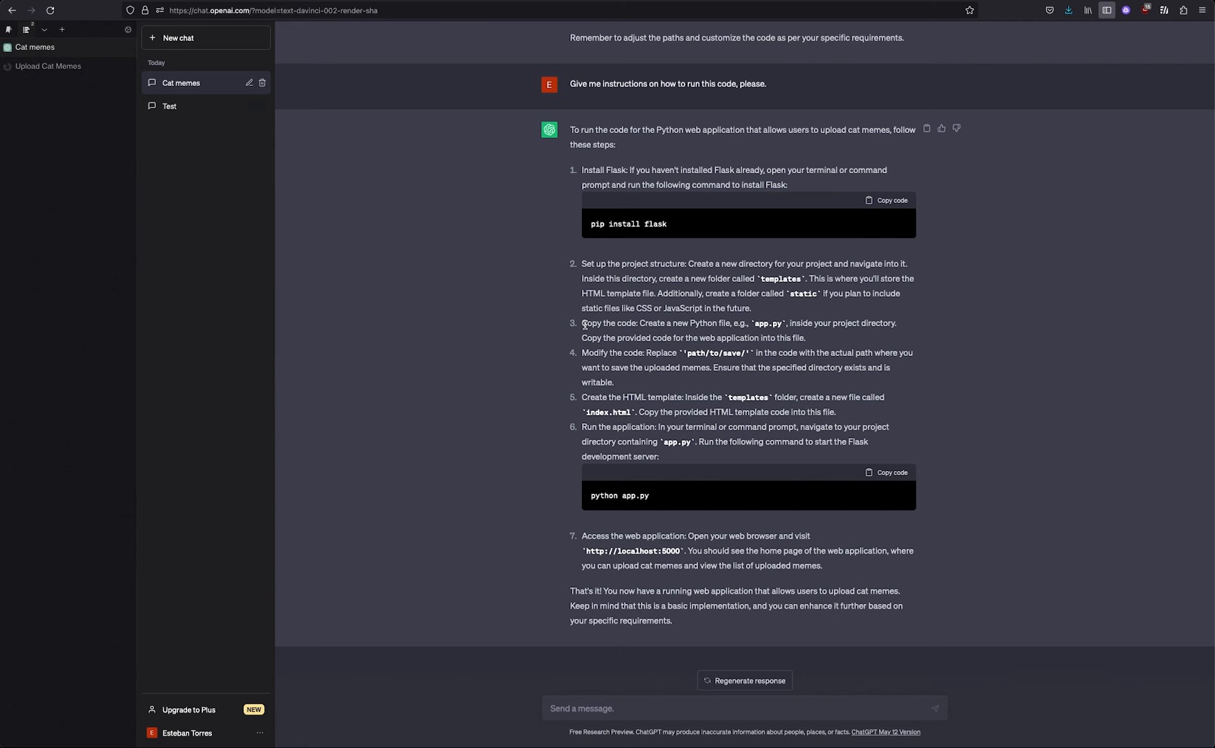
{"action": "mouse_move", "coordinate": [497, 224]}
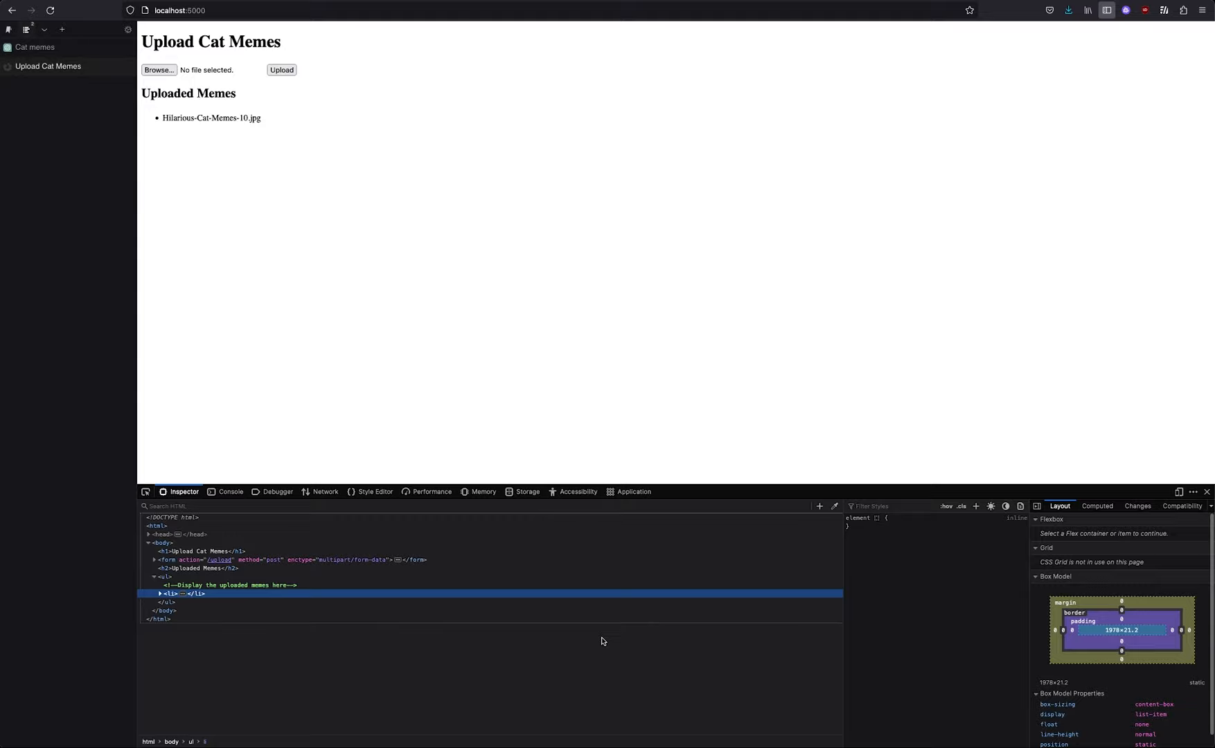
- Expand the uploaded meme's <li> markup, then check the upload in Visual Studio Code before returning to ChatGPT
{"action": "left_click", "coordinate": [160, 593]}
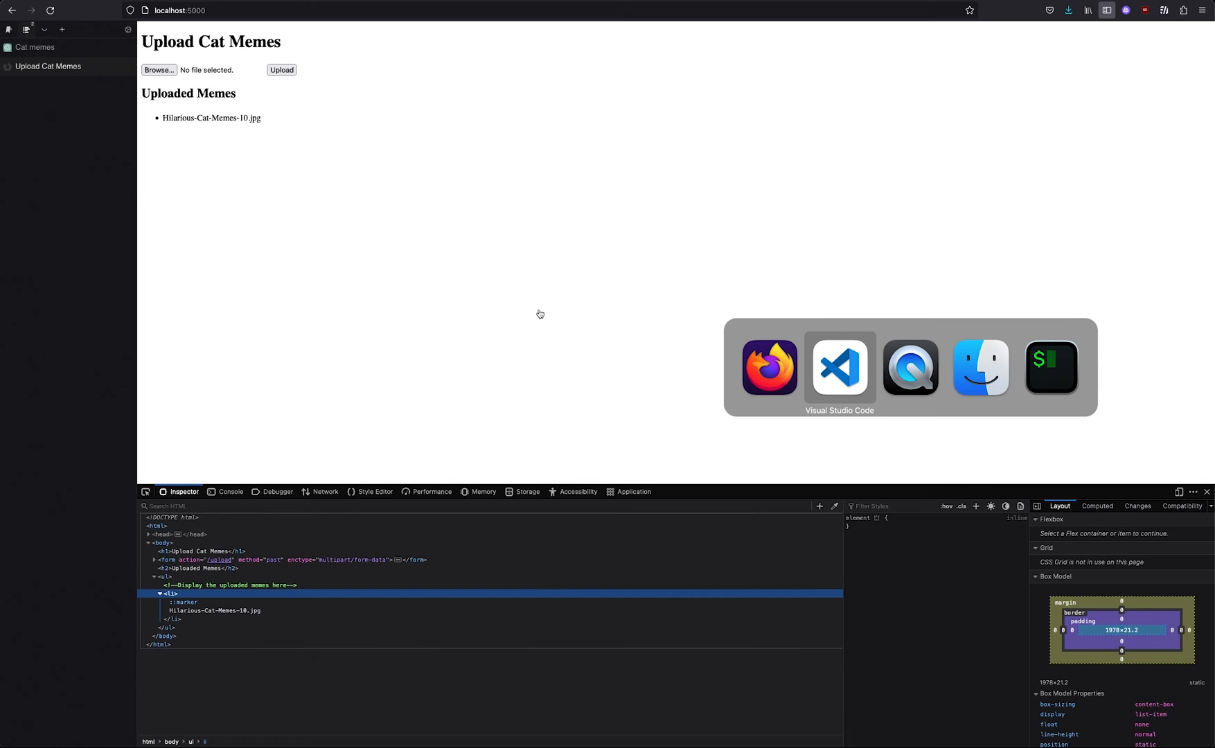
{"action": "left_click", "coordinate": [840, 367]}
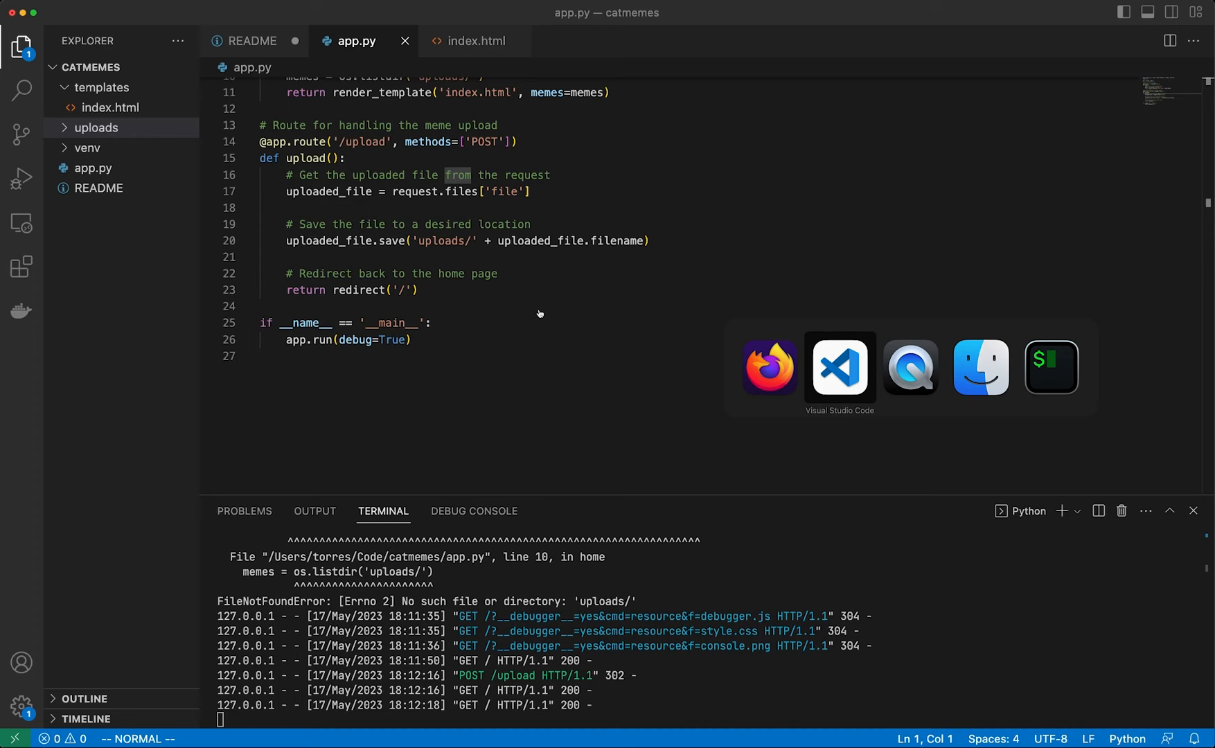
{"action": "left_click", "coordinate": [475, 40]}
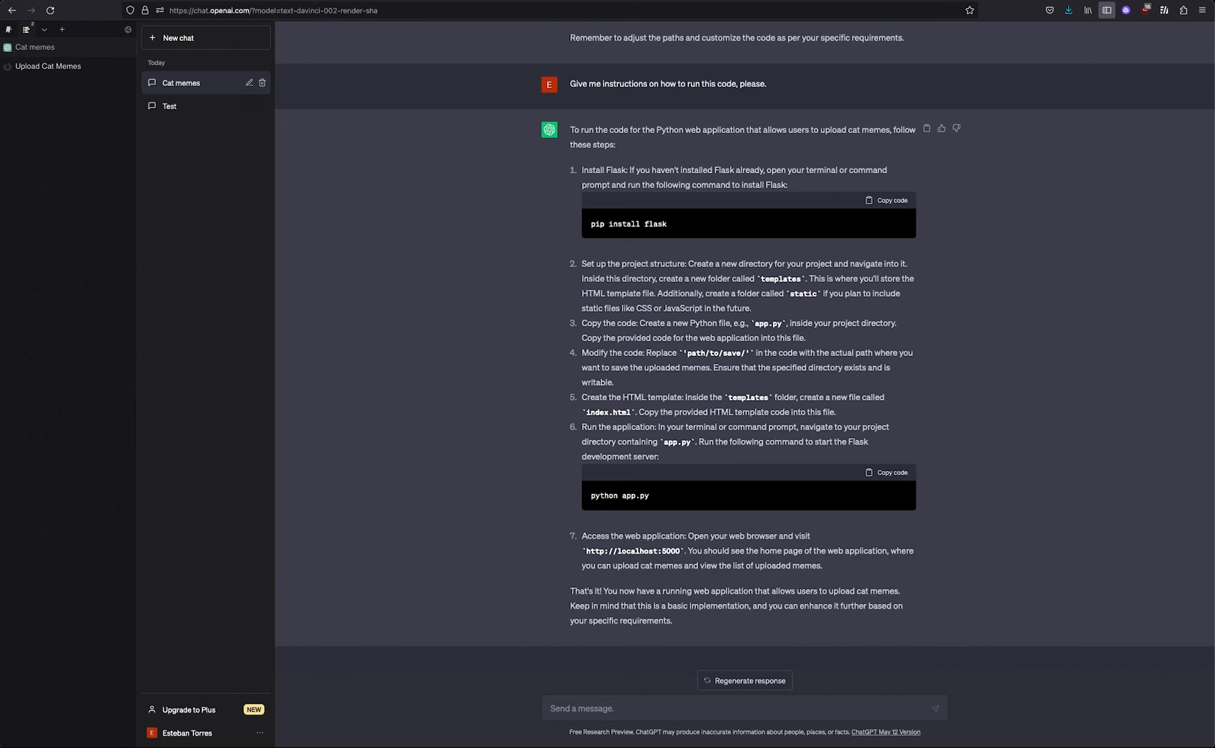
- Ask ChatGPT 'Can you modify the code so that the image is displayed' and read the revised code
{"action": "type", "text": "Can you modify the co"}
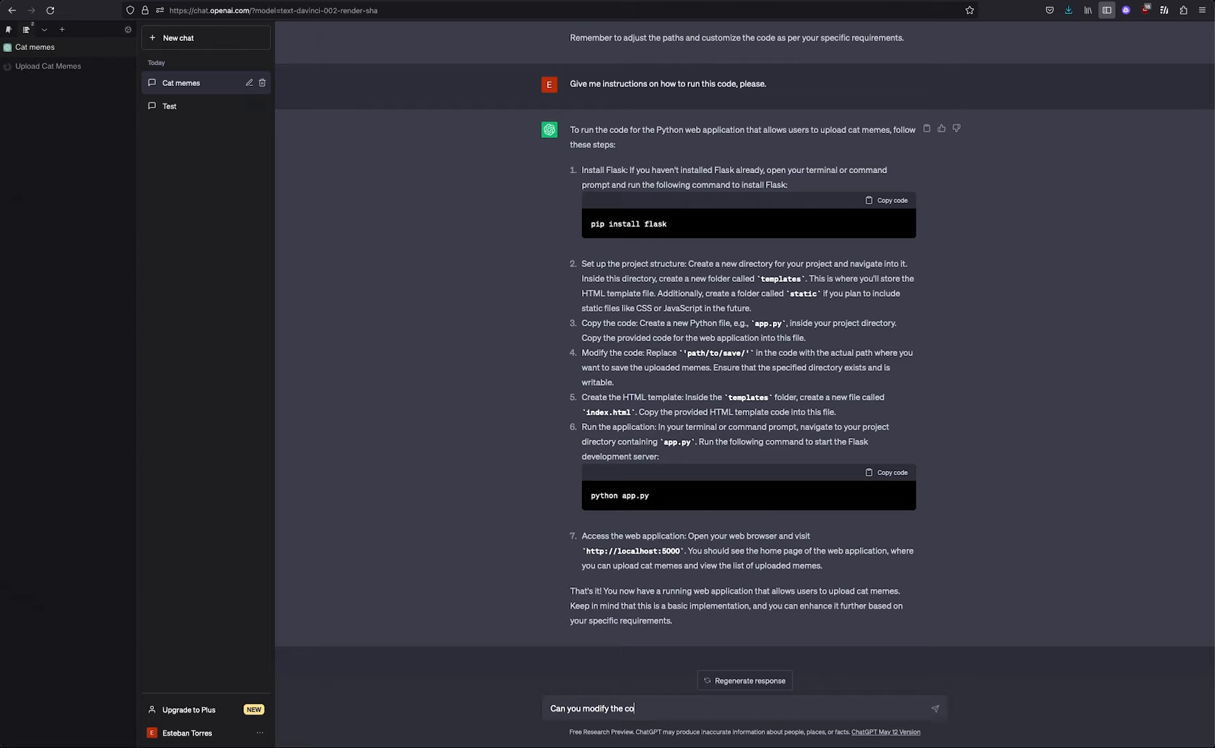
{"action": "type", "text": "de so that the image is displayed"}
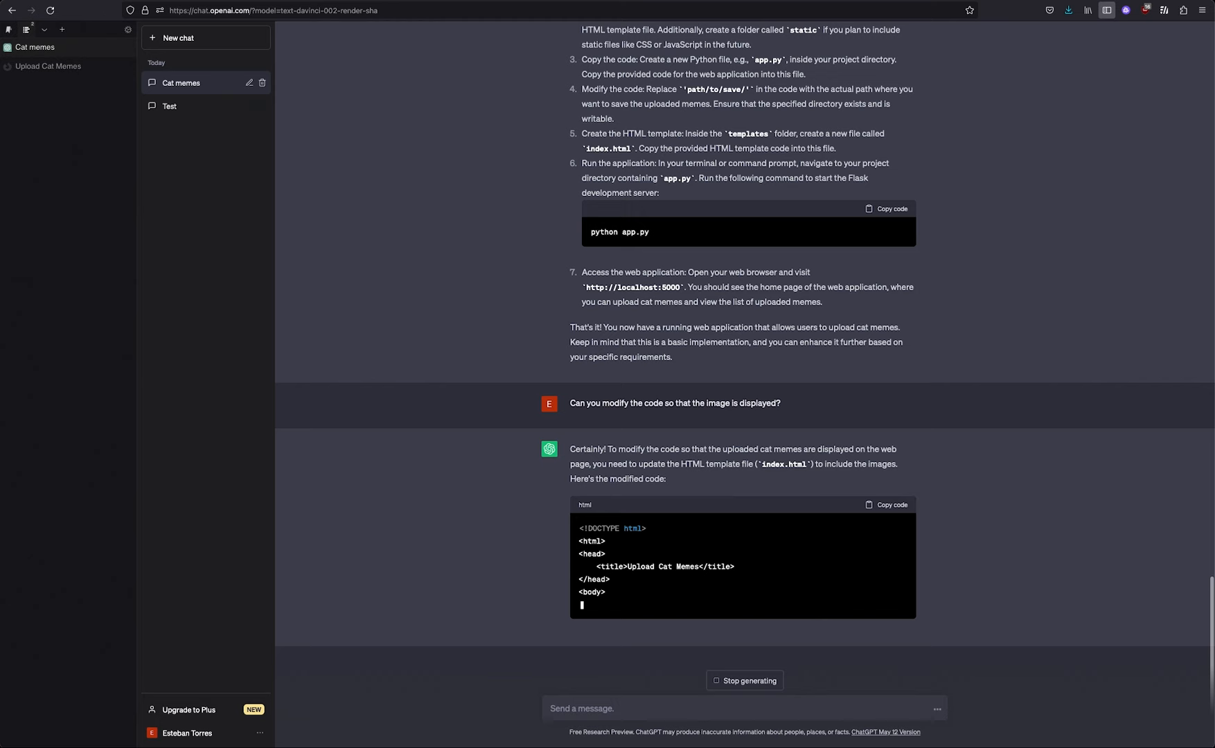
{"action": "scroll", "scroll_direction": "down", "scroll_amount": 3}
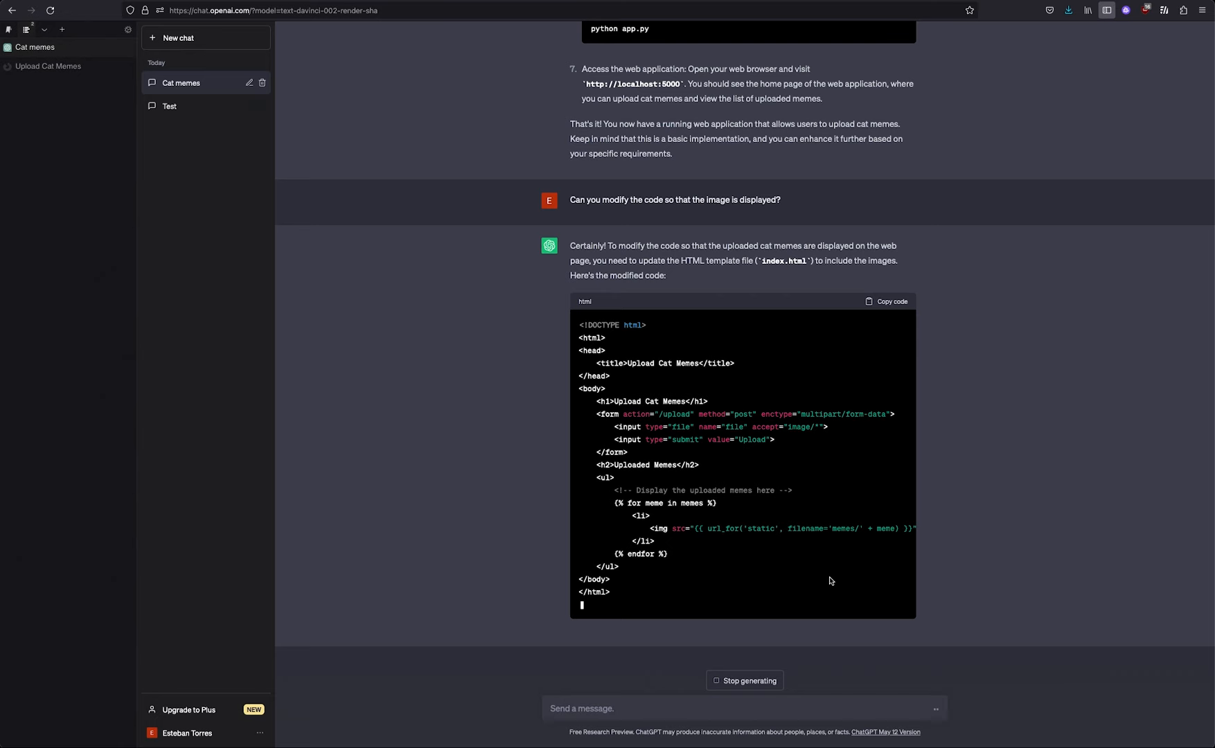
{"action": "scroll", "scroll_direction": "down", "scroll_amount": 3}
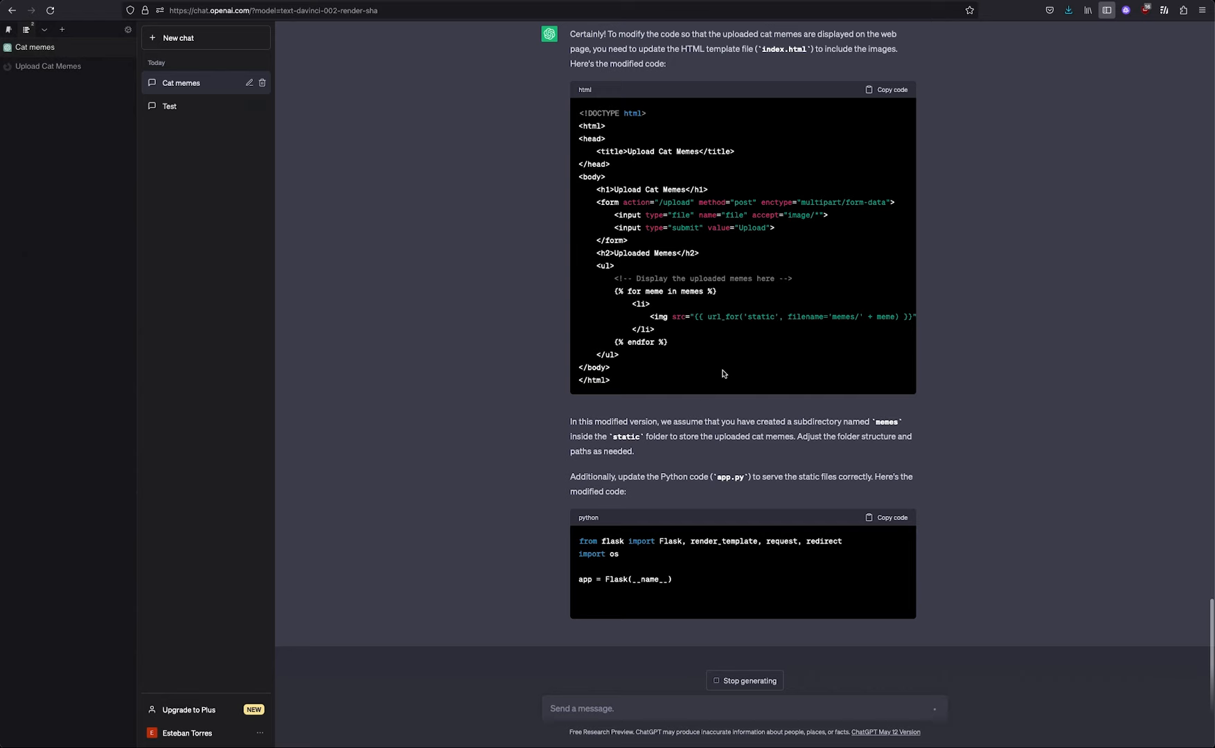
{"action": "scroll", "scroll_direction": "down", "scroll_amount": 3}
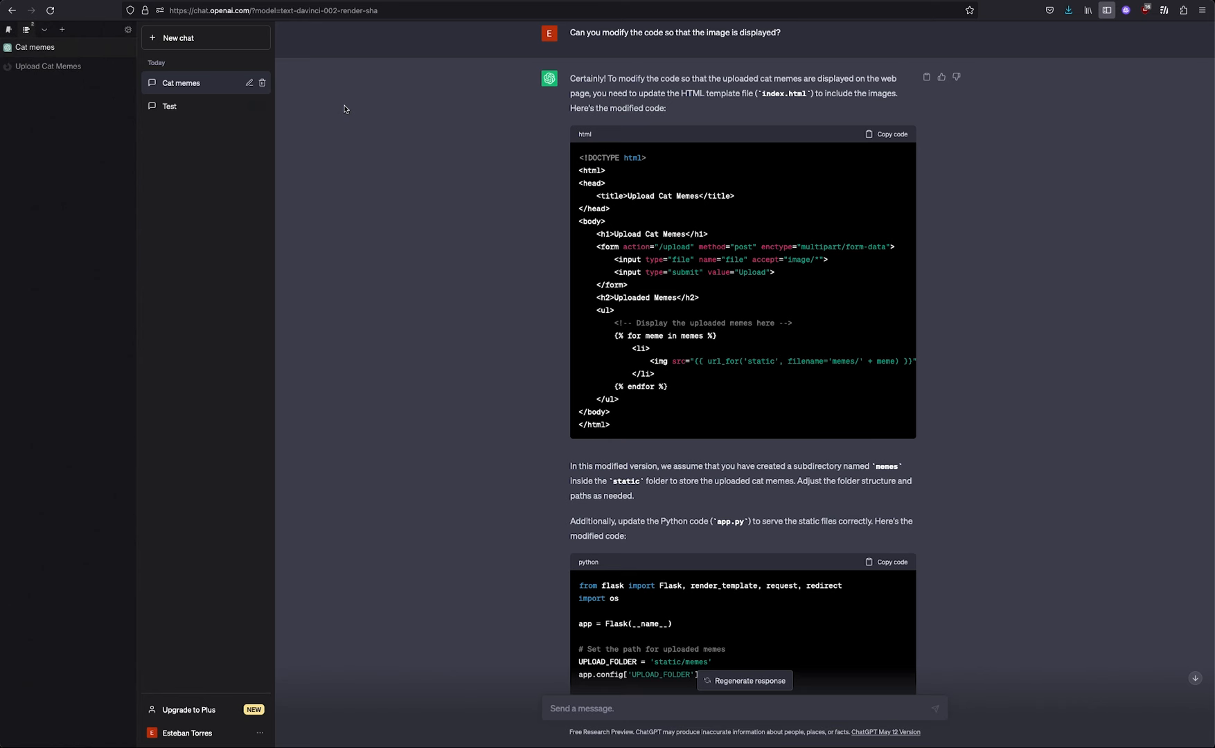
{"action": "scroll", "scroll_direction": "down", "scroll_amount": 3}
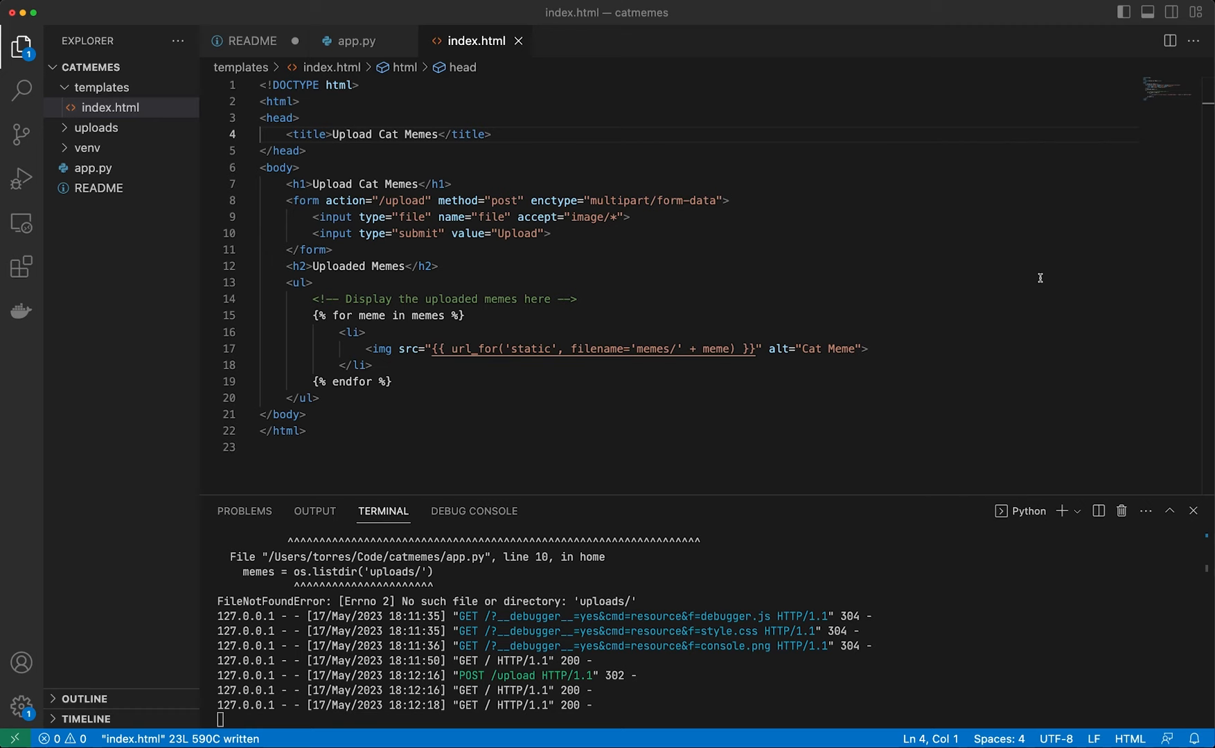
- Paste the static/memes upload code into app.py and delete the old uploads folder
{"action": "left_click", "coordinate": [357, 40]}
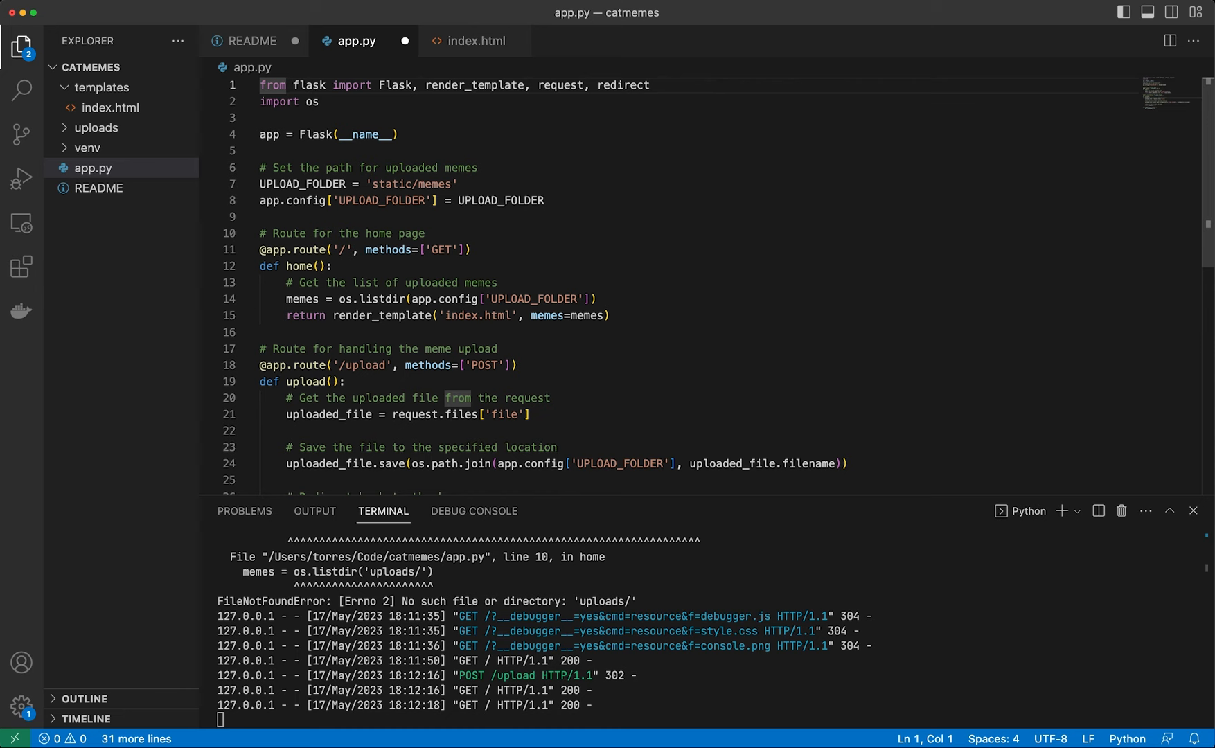
{"action": "left_click", "coordinate": [101, 88]}
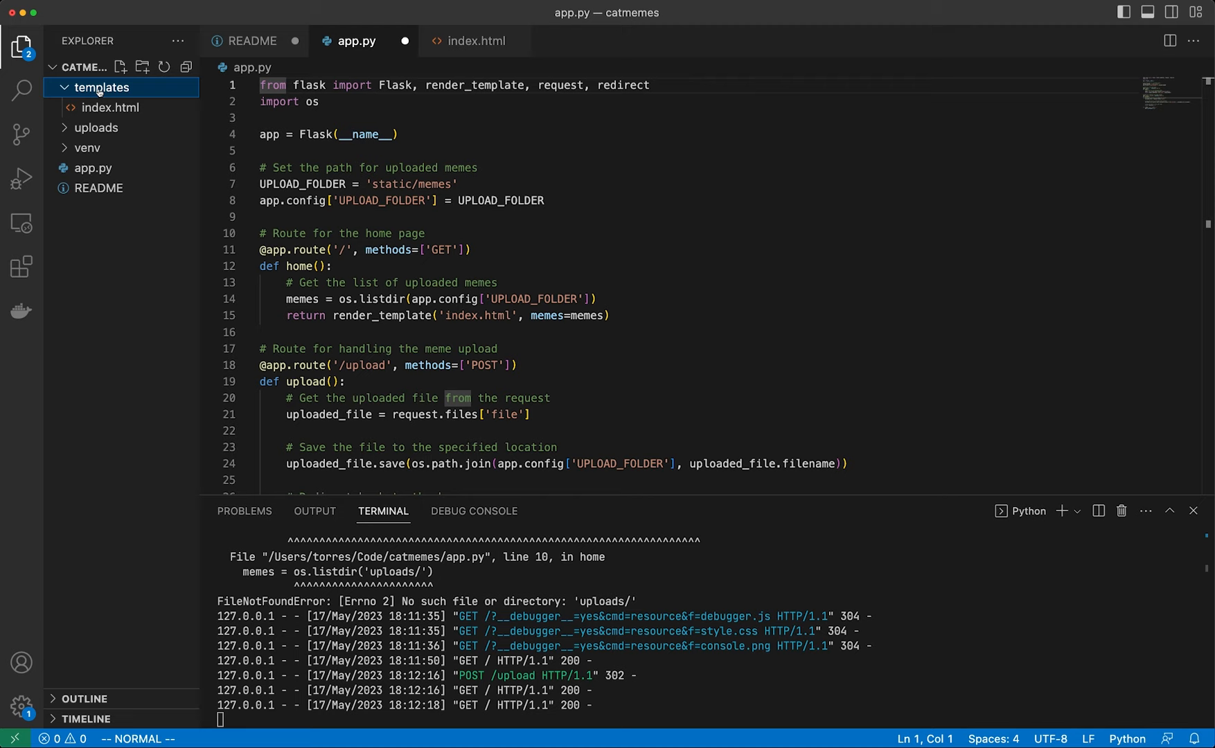
{"action": "right_click", "coordinate": [95, 127]}
{"action": "type", "text": "mkdir"}
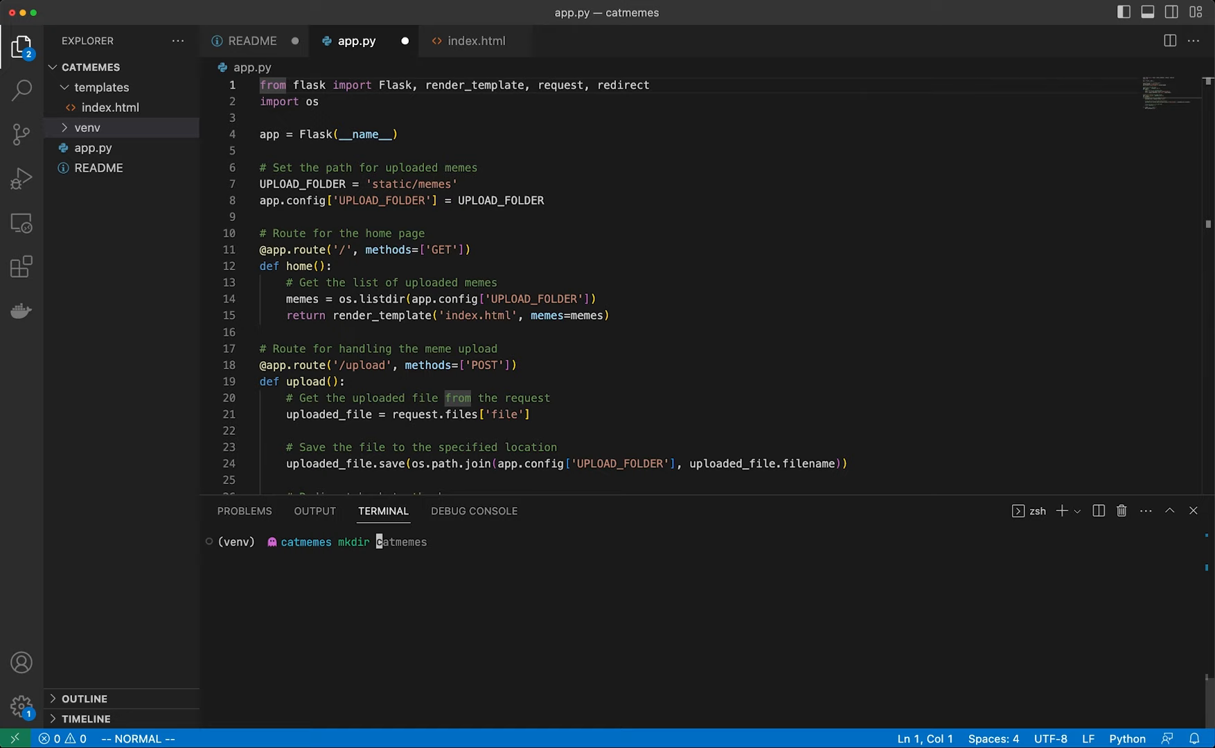
- Run mkdir -p static/memes and python app.py in the terminal, saving app.py
{"action": "type", "text": "-p static/memes"}
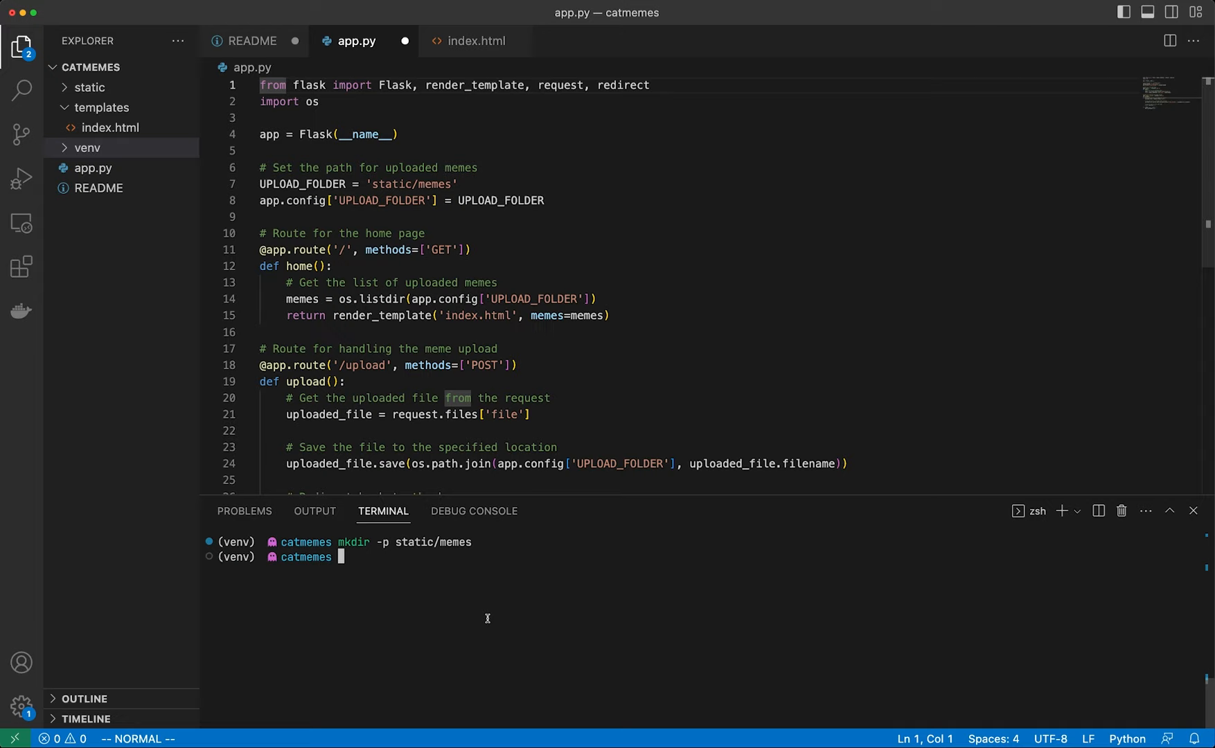
{"action": "type", "text": "python app.py"}
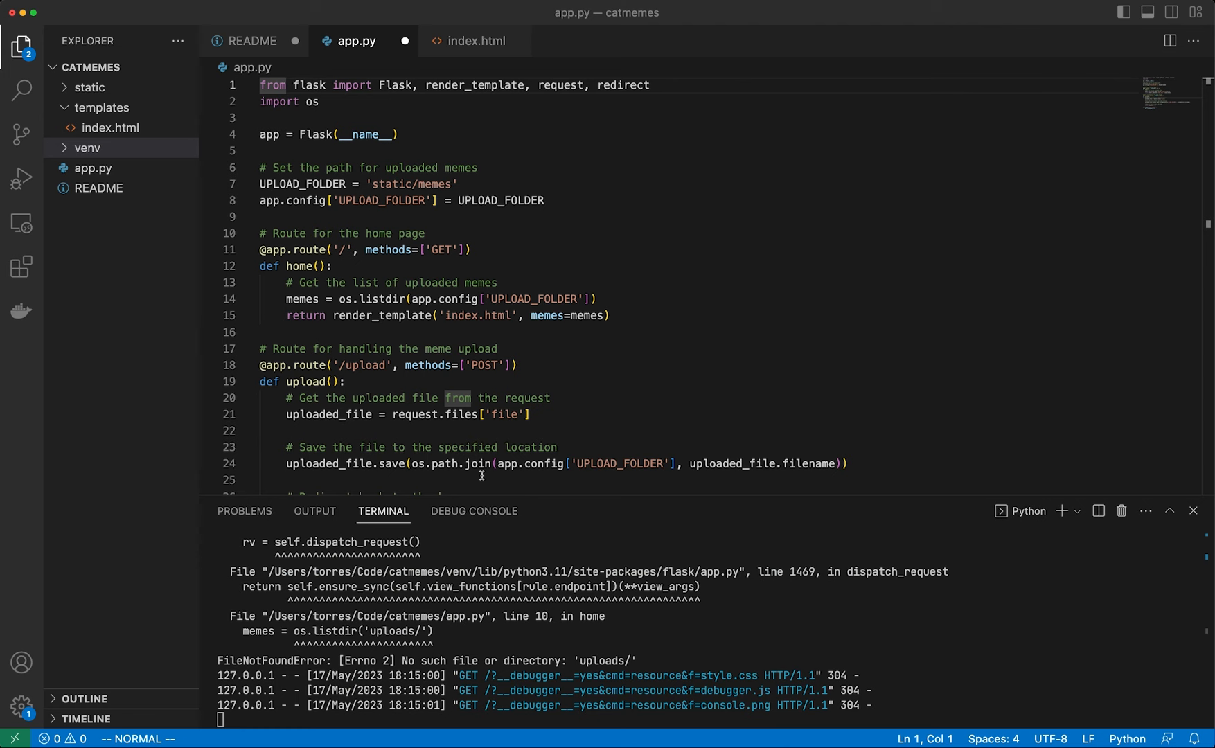
{"action": "key", "text": "ctrl+c"}
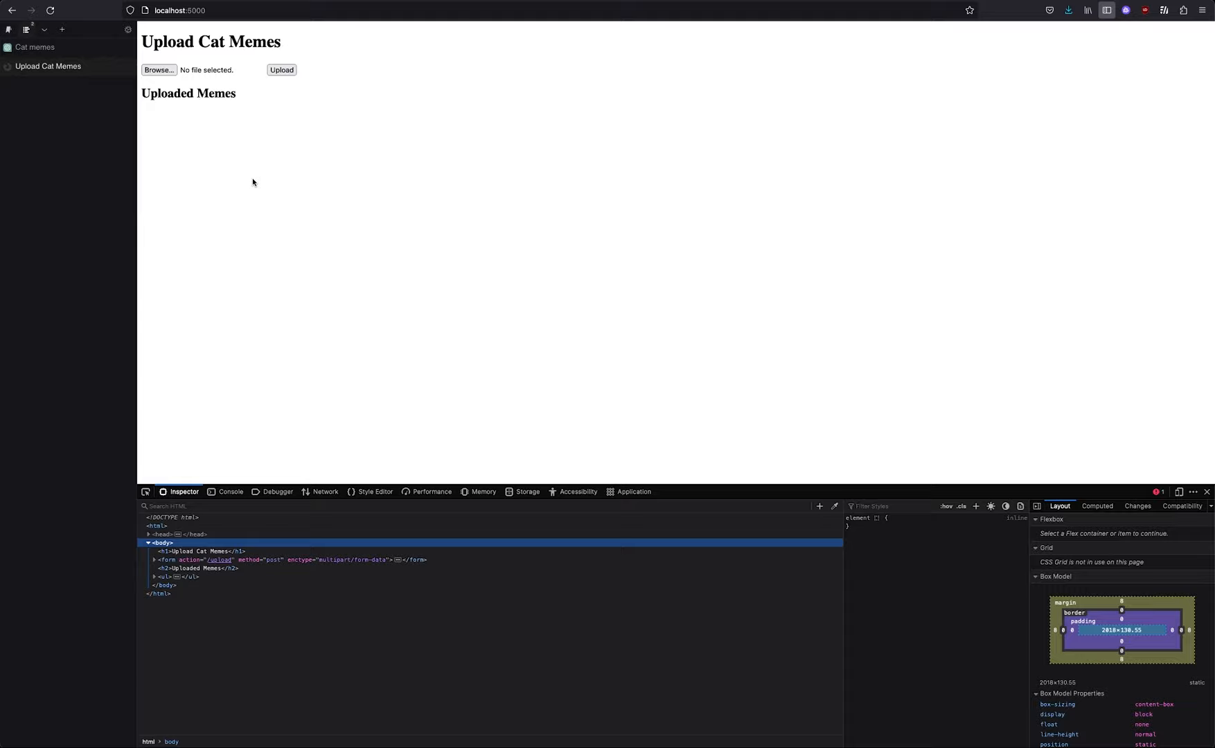
- Upload cat meme images via Browse and Upload, hiding DevTools so they render under Uploaded Memes
{"action": "left_click", "coordinate": [158, 69]}
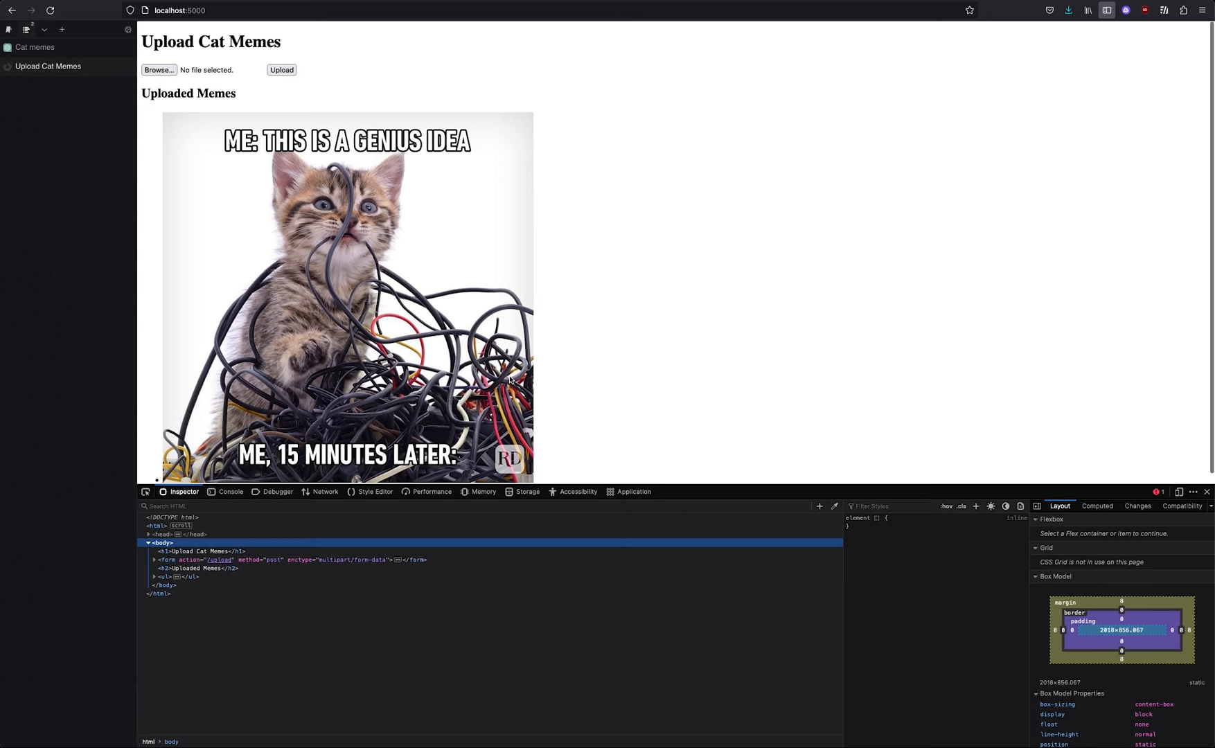
{"action": "left_click", "coordinate": [1205, 491]}
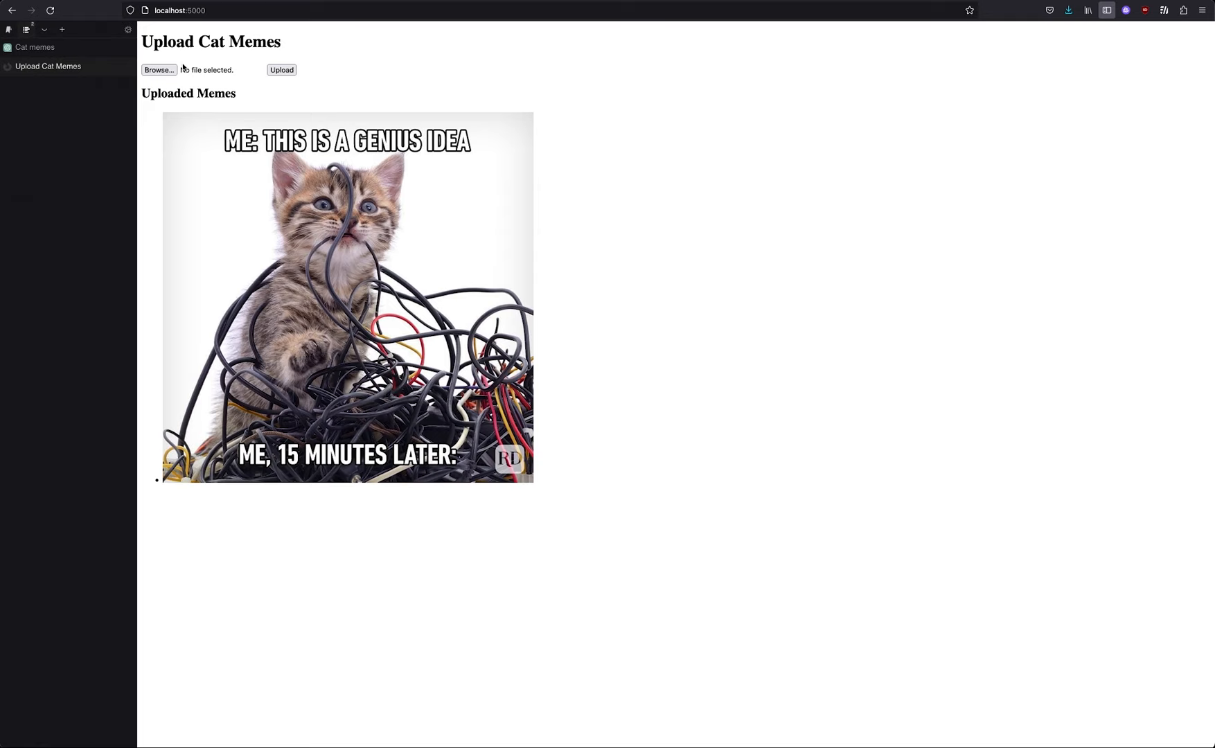
{"action": "left_click", "coordinate": [158, 69]}
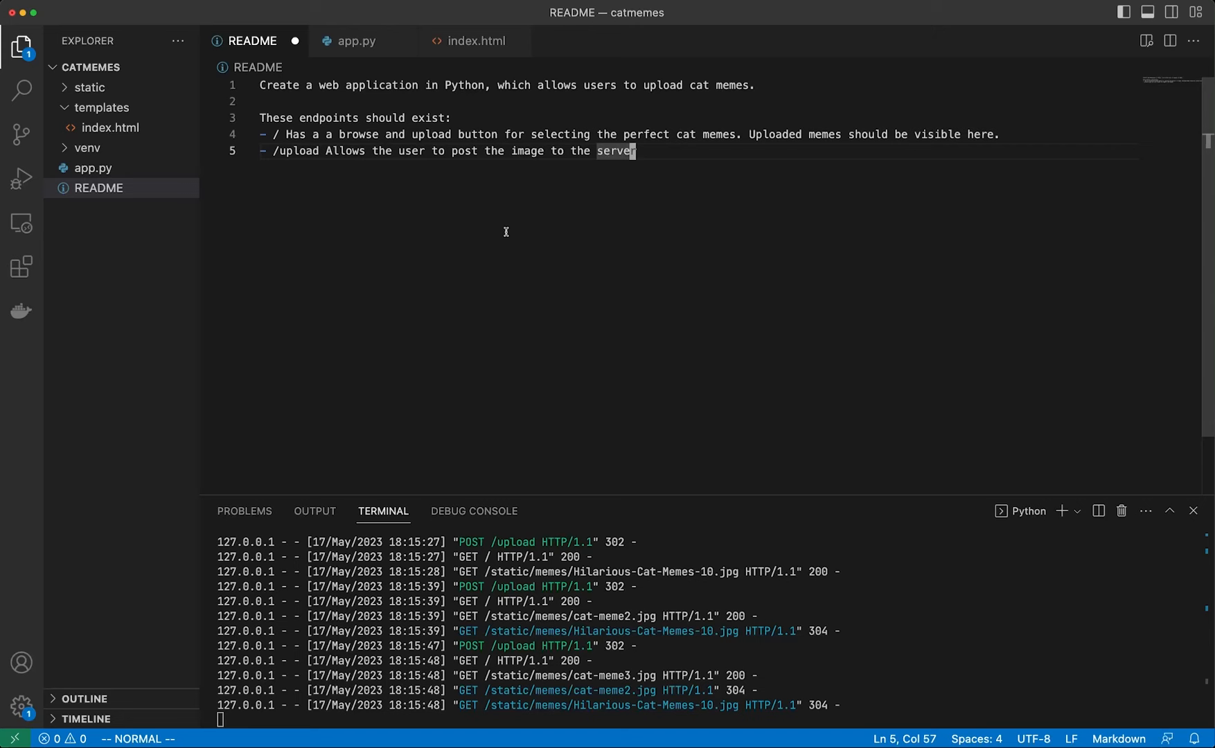
{"action": "mouse_move", "coordinate": [726, 251]}
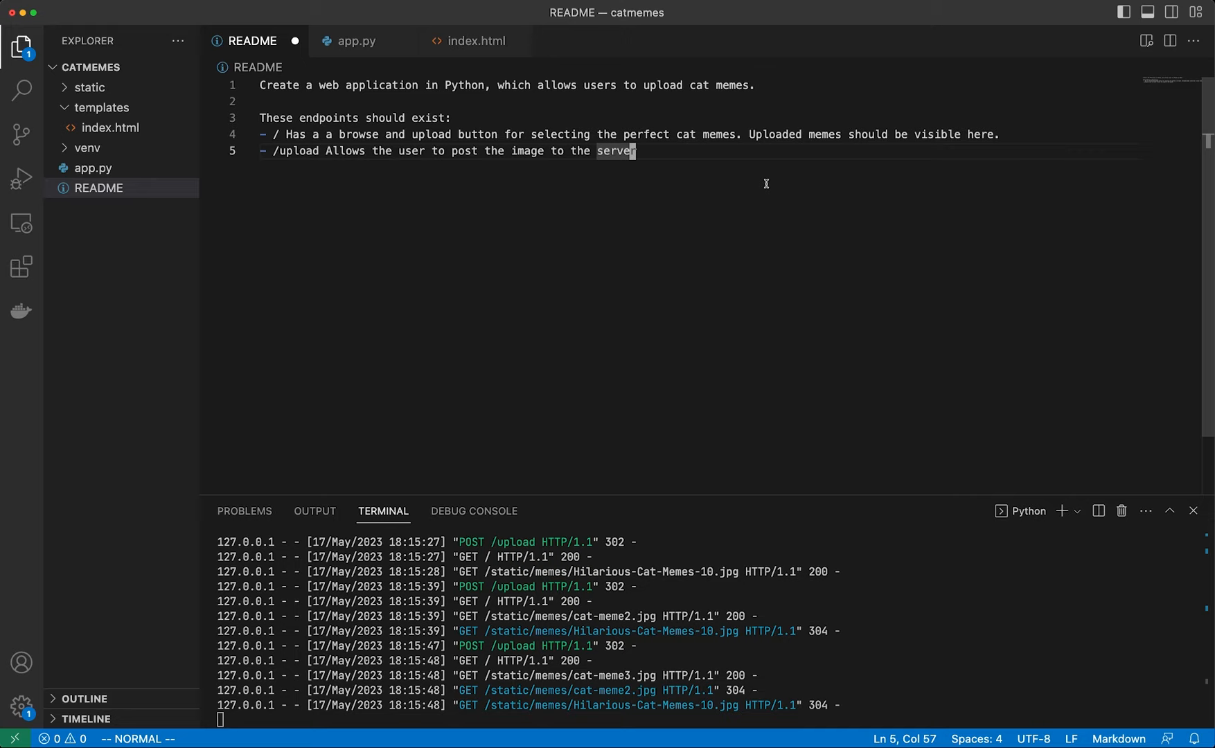
{"action": "mouse_move", "coordinate": [697, 179]}
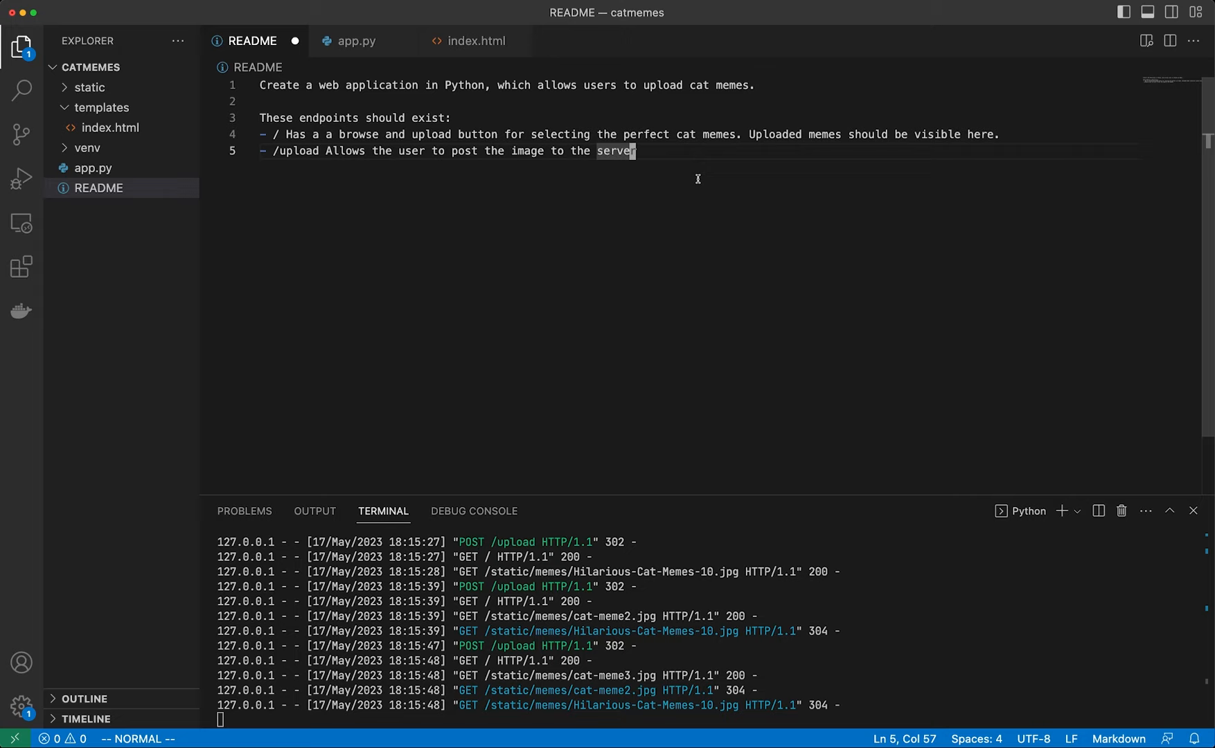